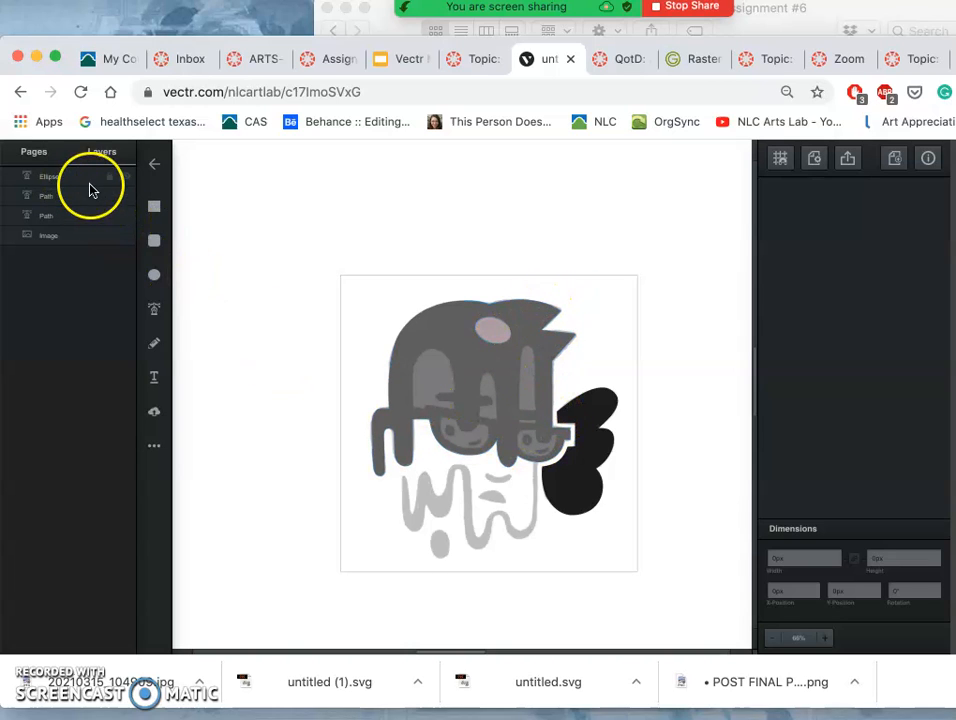
mouse_move(124, 220)
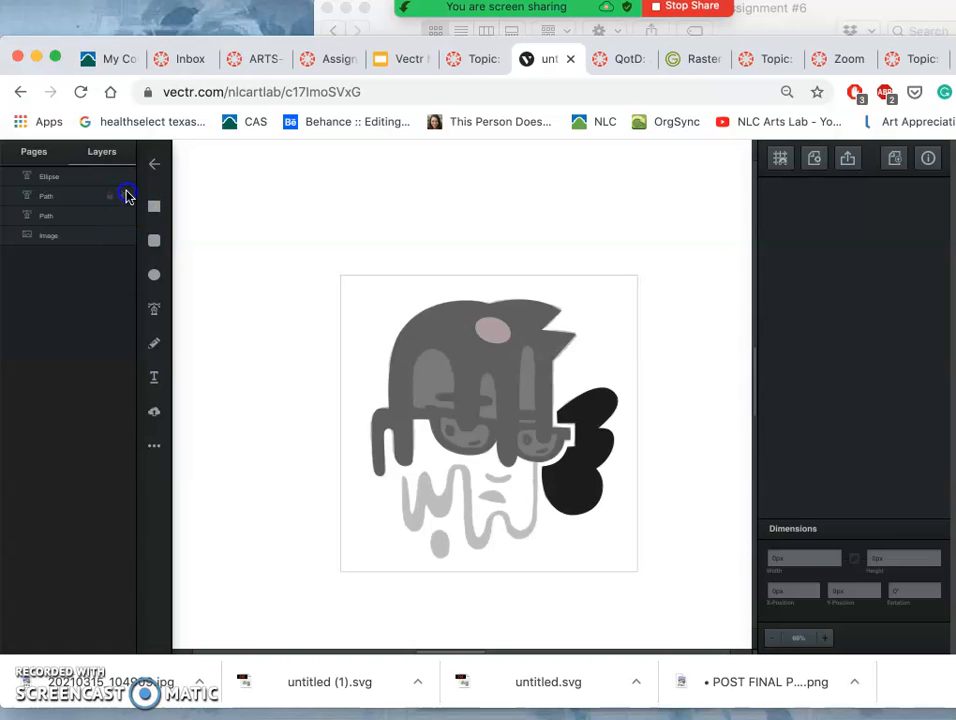
Select the small light oval on the grey head to show its fill, border and opacity properties.
left_click(110, 176)
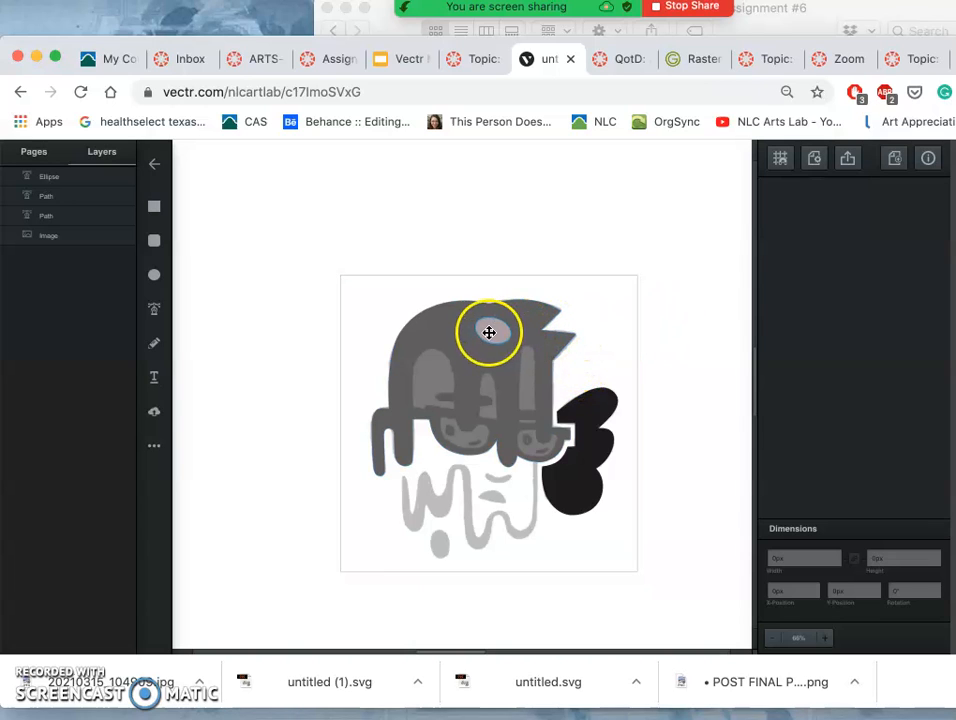
left_click(488, 332)
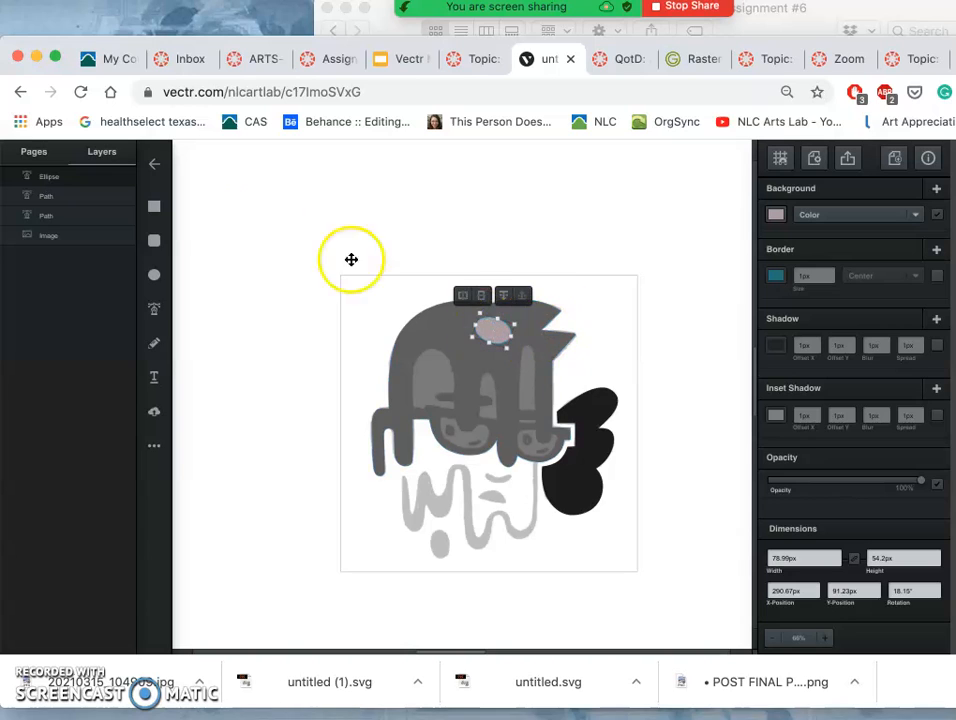
mouse_move(750, 214)
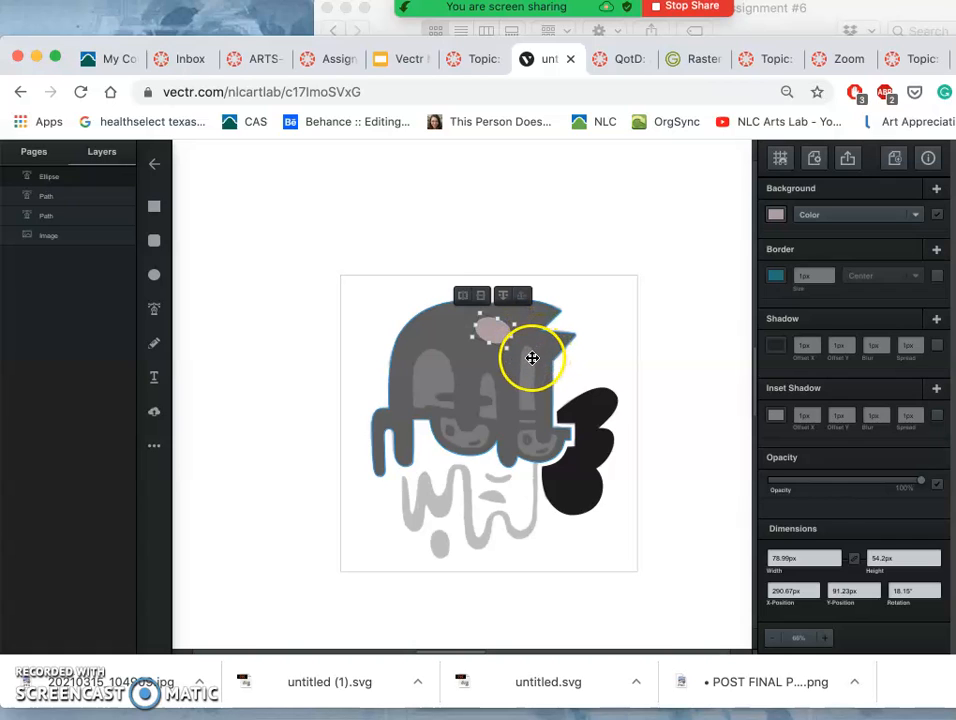
Select the oval with the head and Subtract it, leaving a white eye hole.
left_click_drag(530, 358, 476, 336)
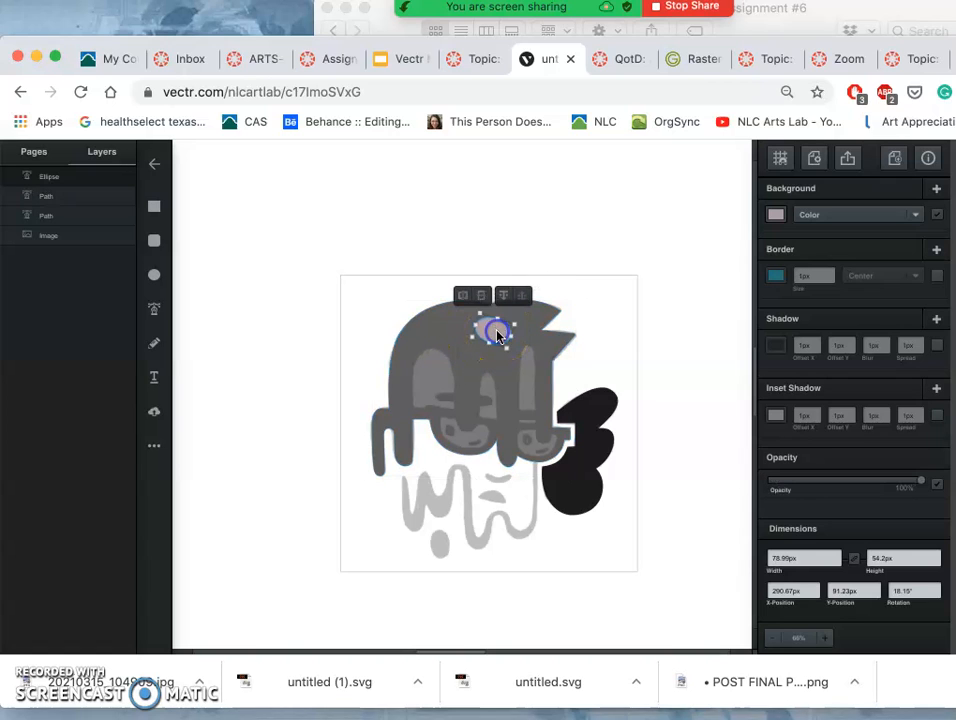
left_click(488, 336)
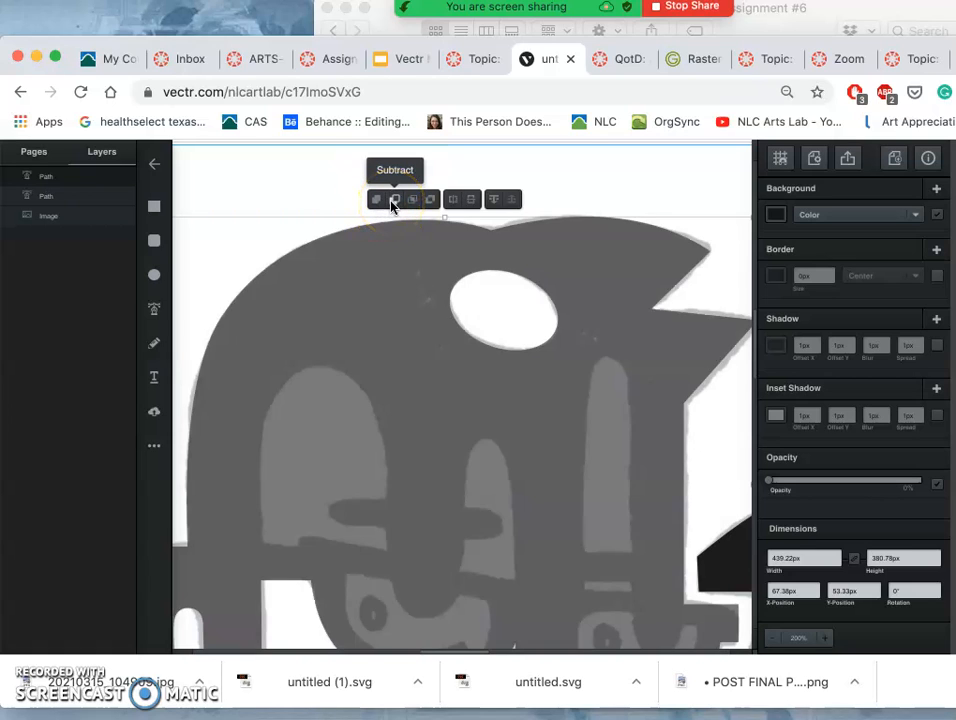
left_click(376, 200)
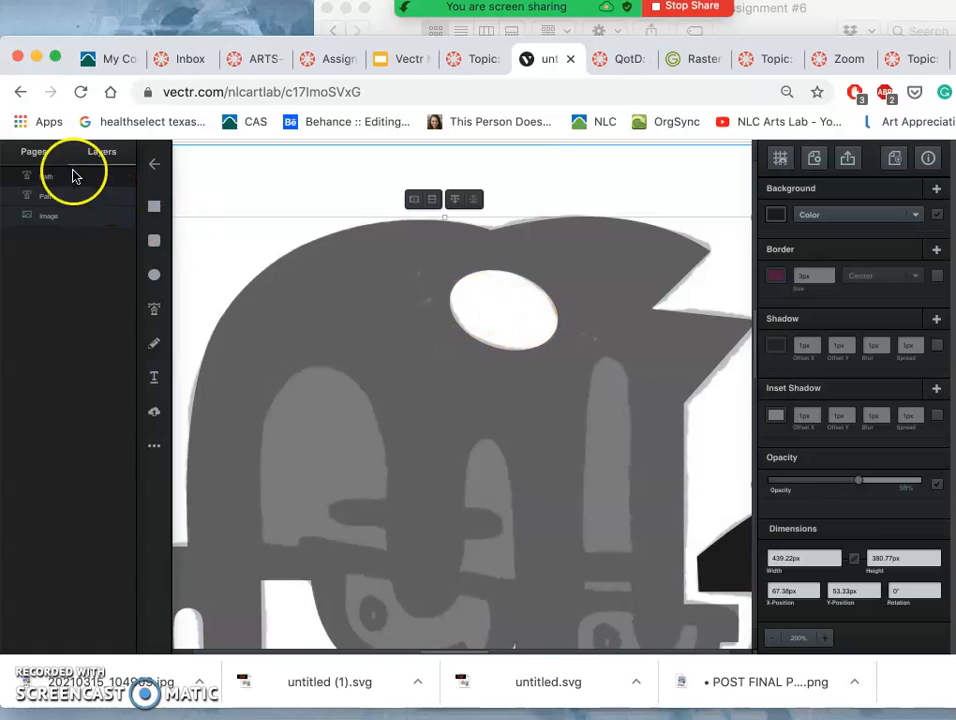
mouse_move(498, 212)
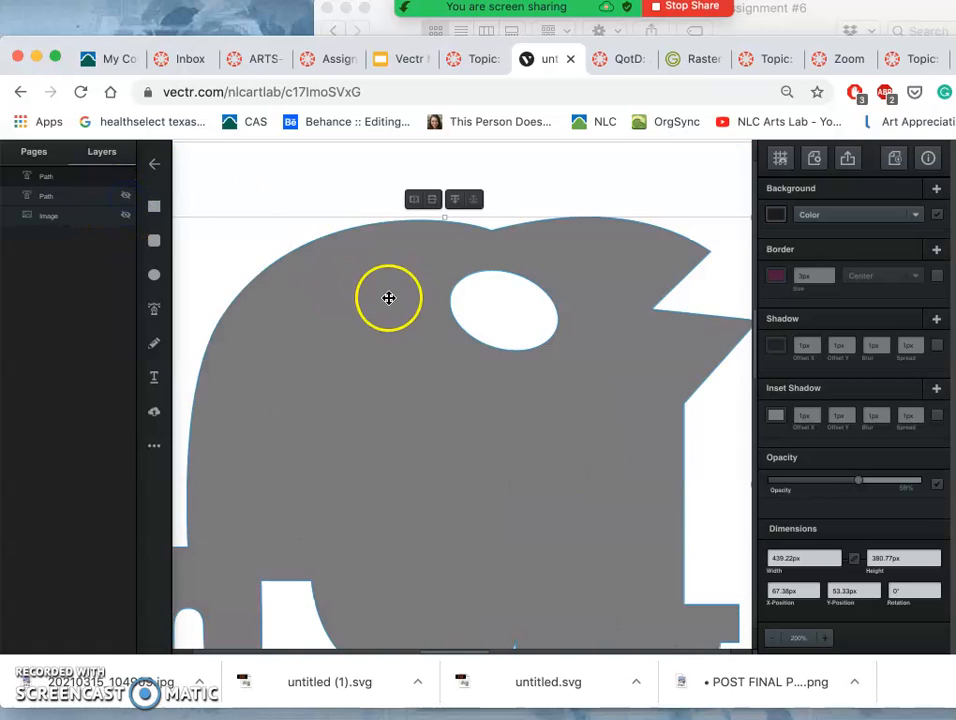
mouse_move(624, 388)
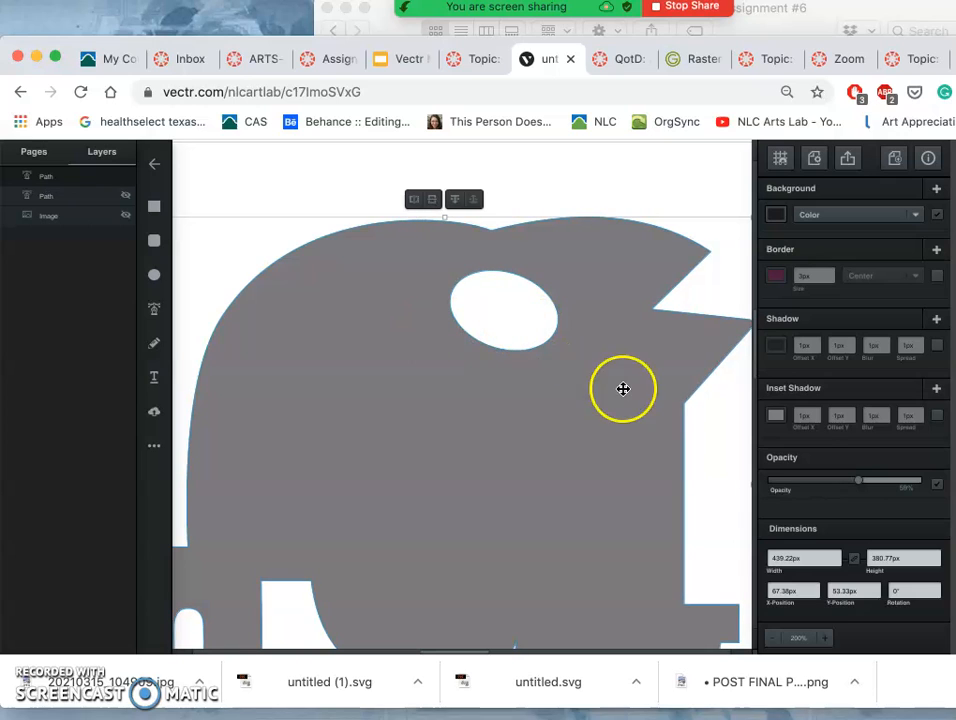
Raise the head's opacity to 100% so it becomes solid black.
left_click_drag(858, 480, 872, 480)
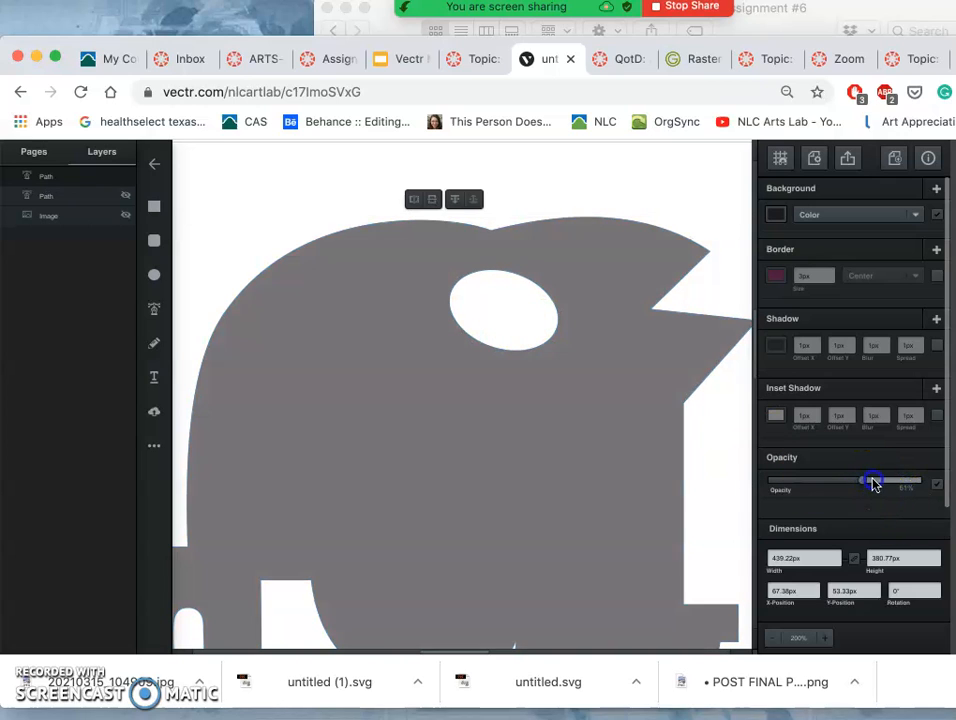
left_click_drag(872, 480, 920, 480)
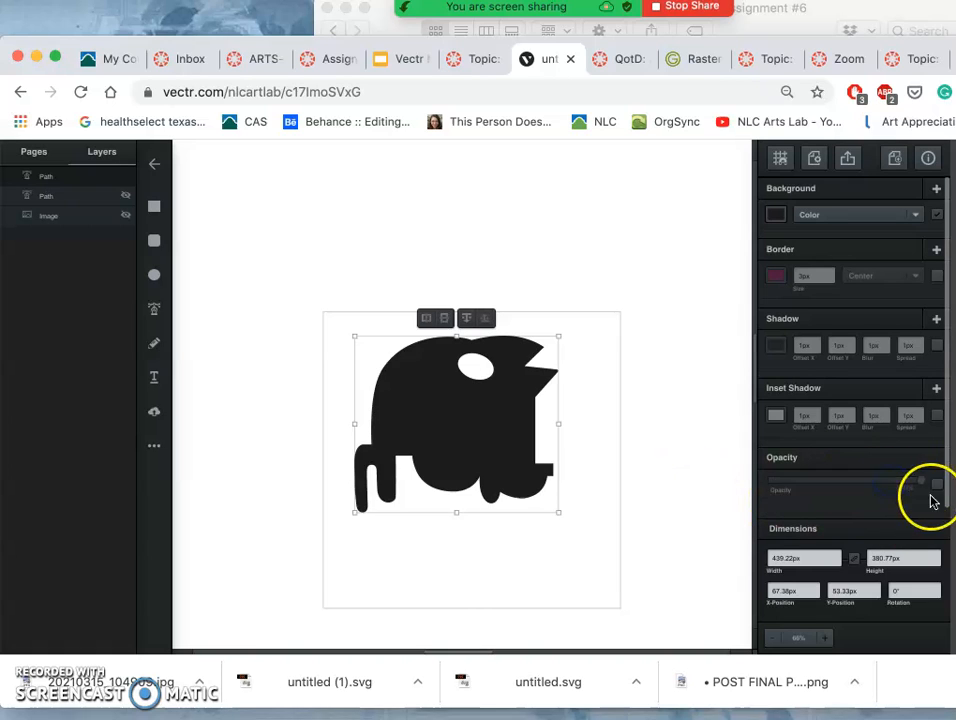
Lower the head's opacity to about half so the sketch shows through.
left_click_drag(930, 486, 884, 486)
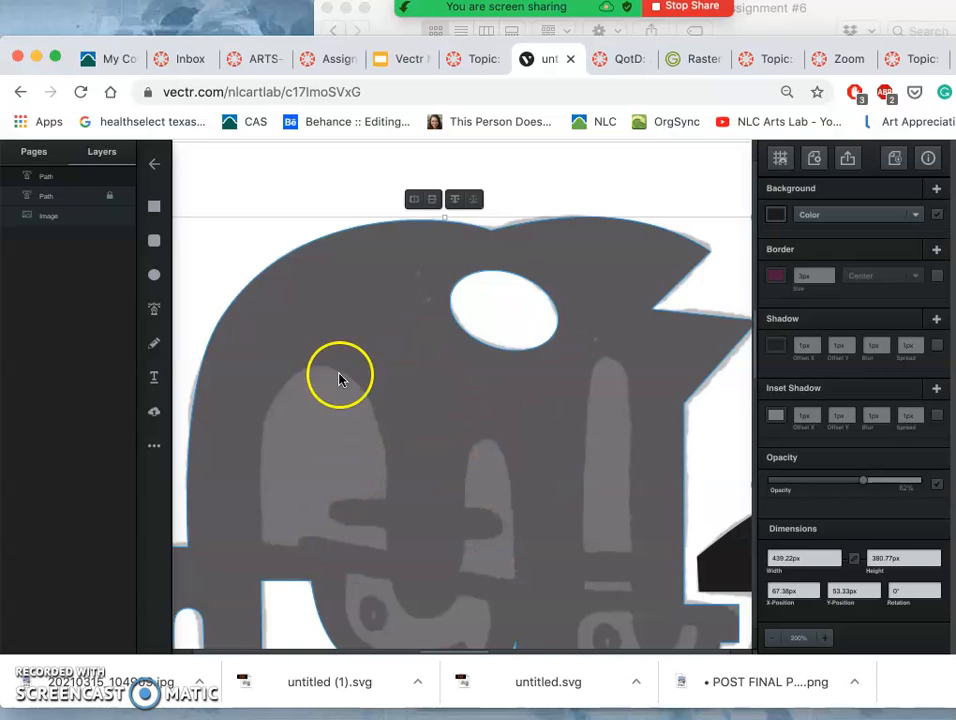
mouse_move(310, 374)
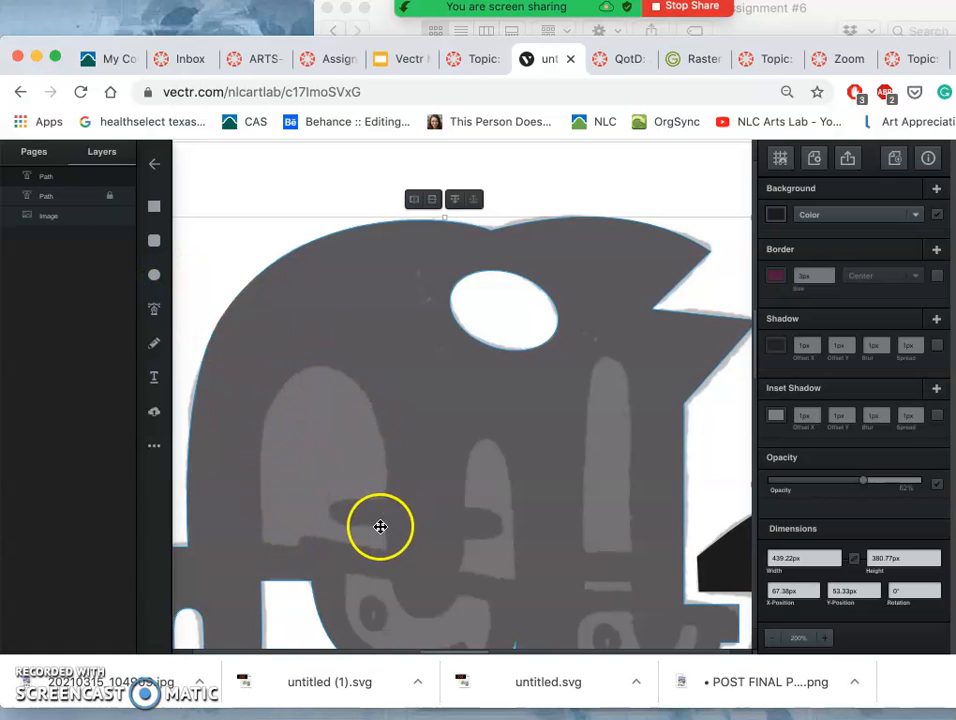
mouse_move(576, 394)
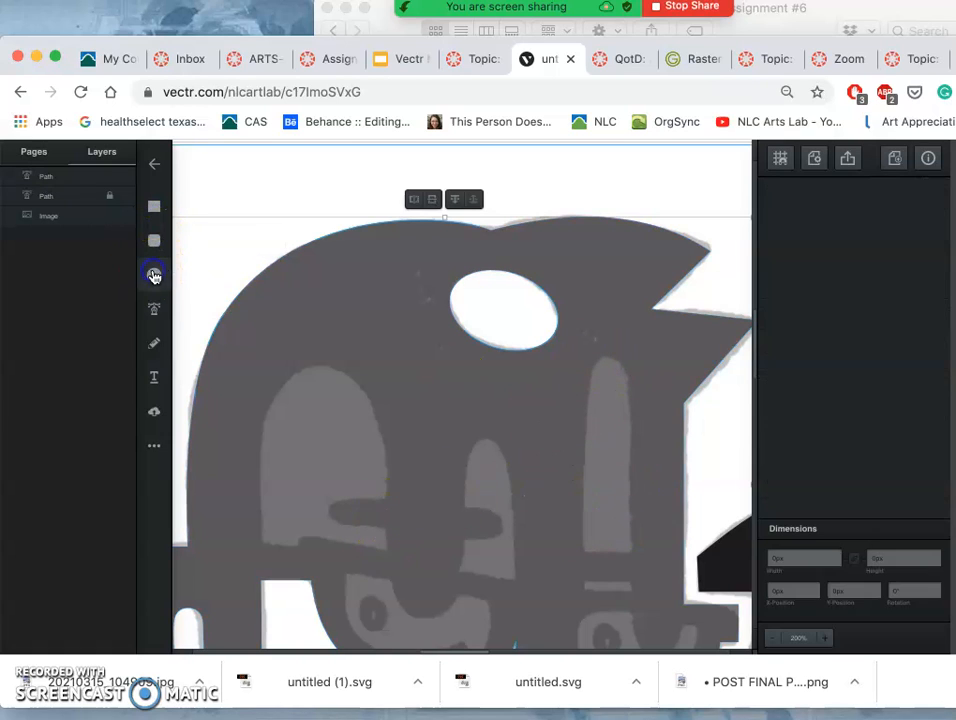
Draw a green oval over the right side of the head and pull its points into a teardrop.
left_click(154, 276)
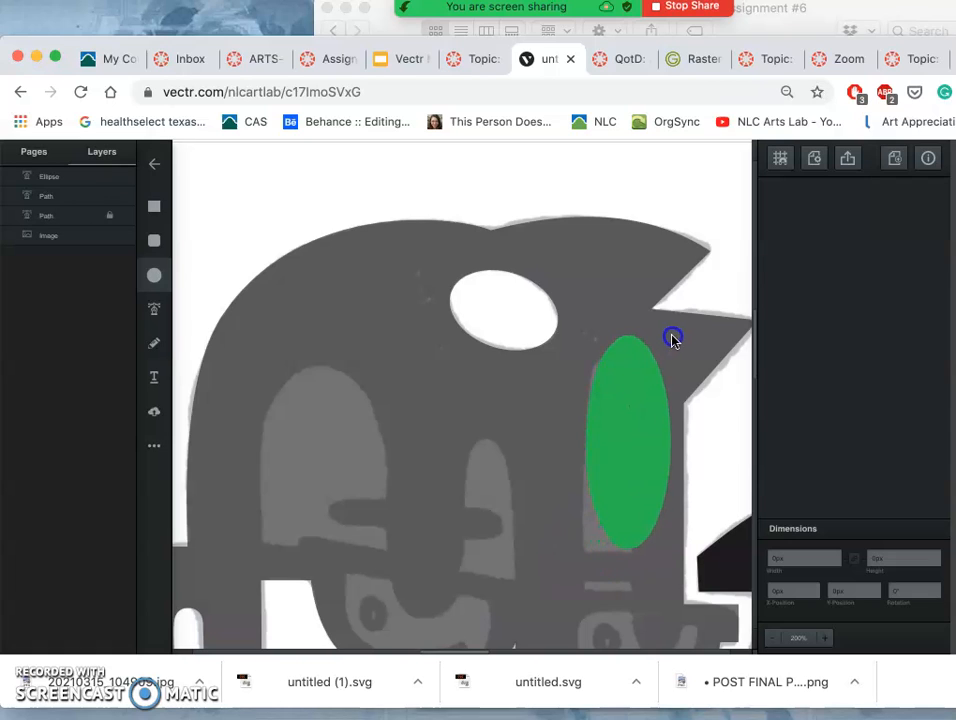
left_click_drag(628, 440, 628, 380)
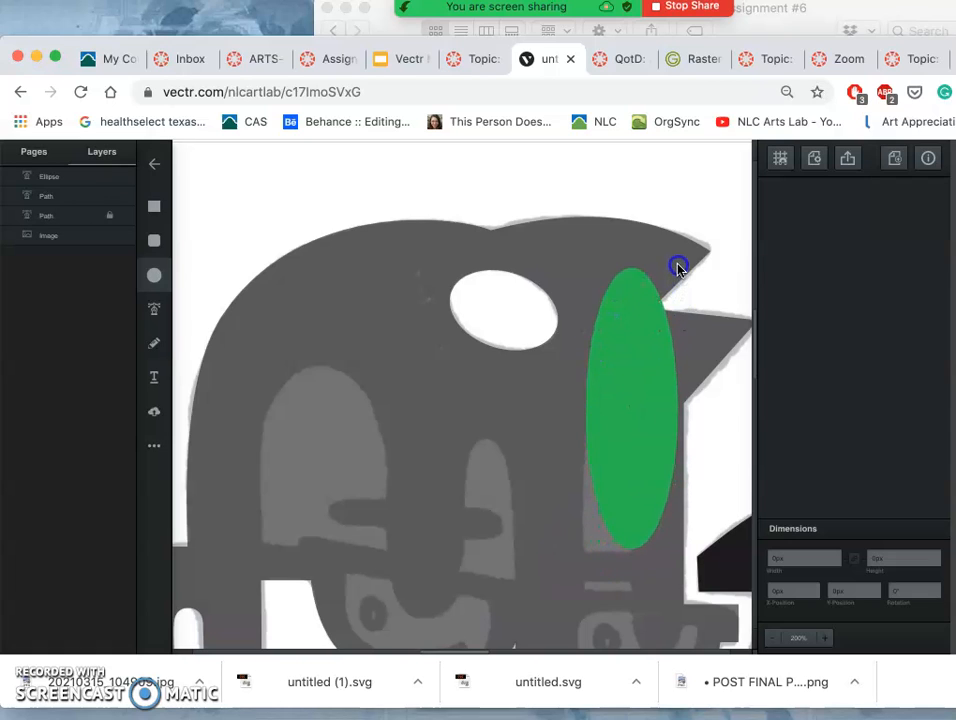
left_click(630, 400)
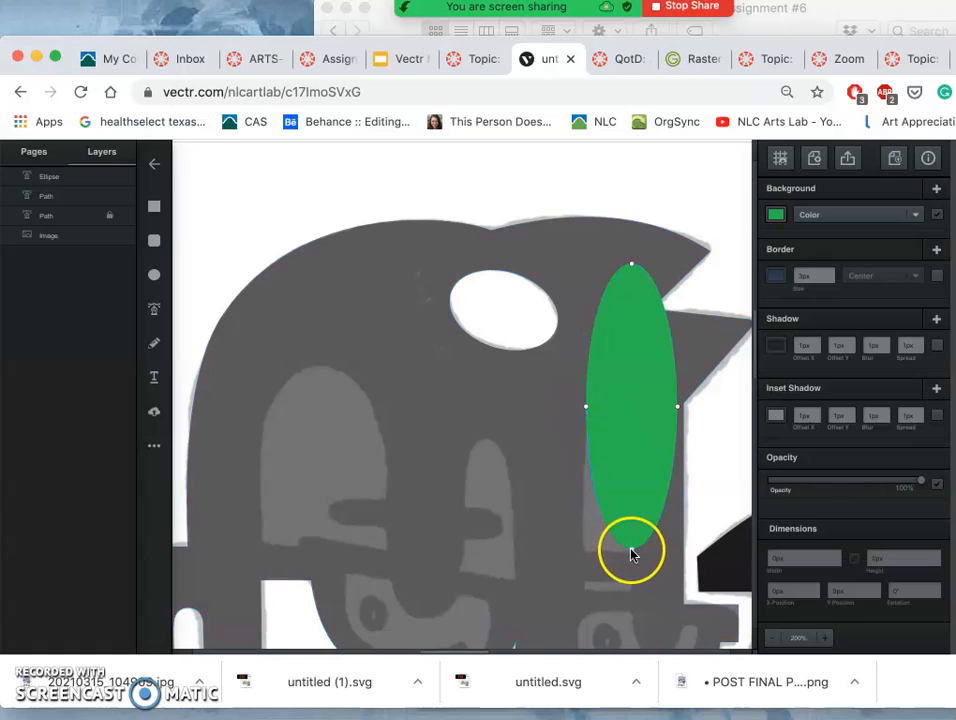
left_click_drag(630, 556, 636, 460)
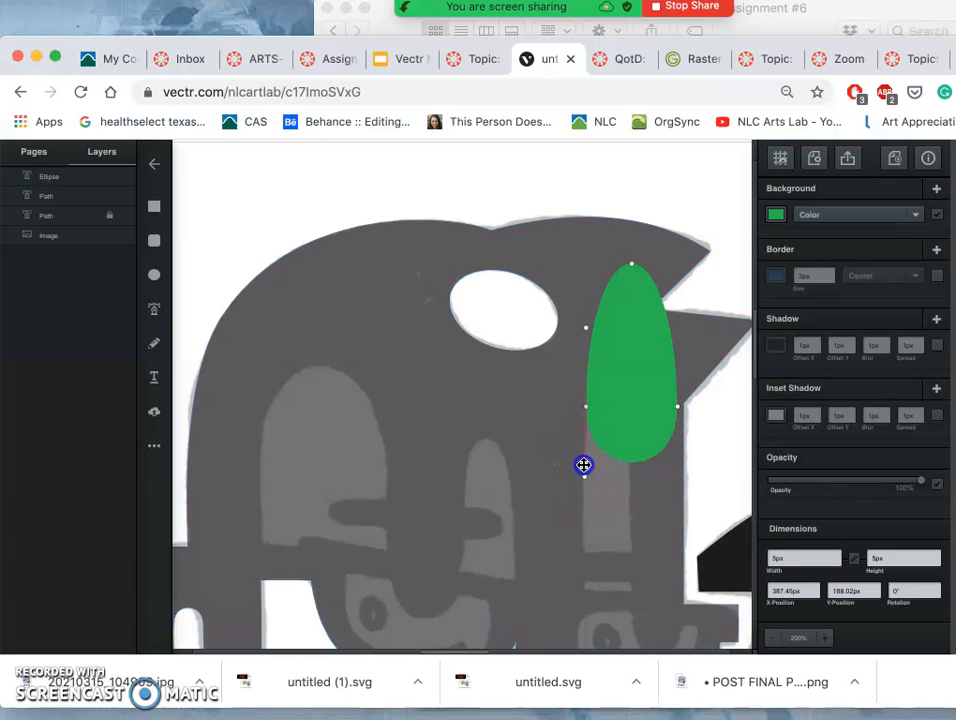
left_click_drag(584, 464, 586, 408)
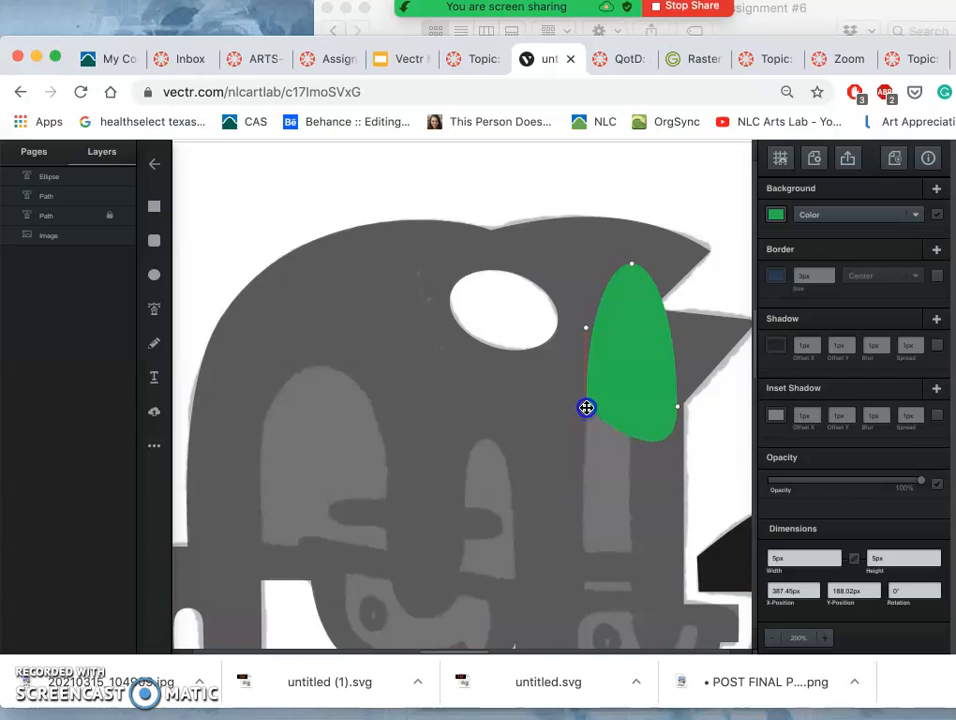
mouse_move(676, 408)
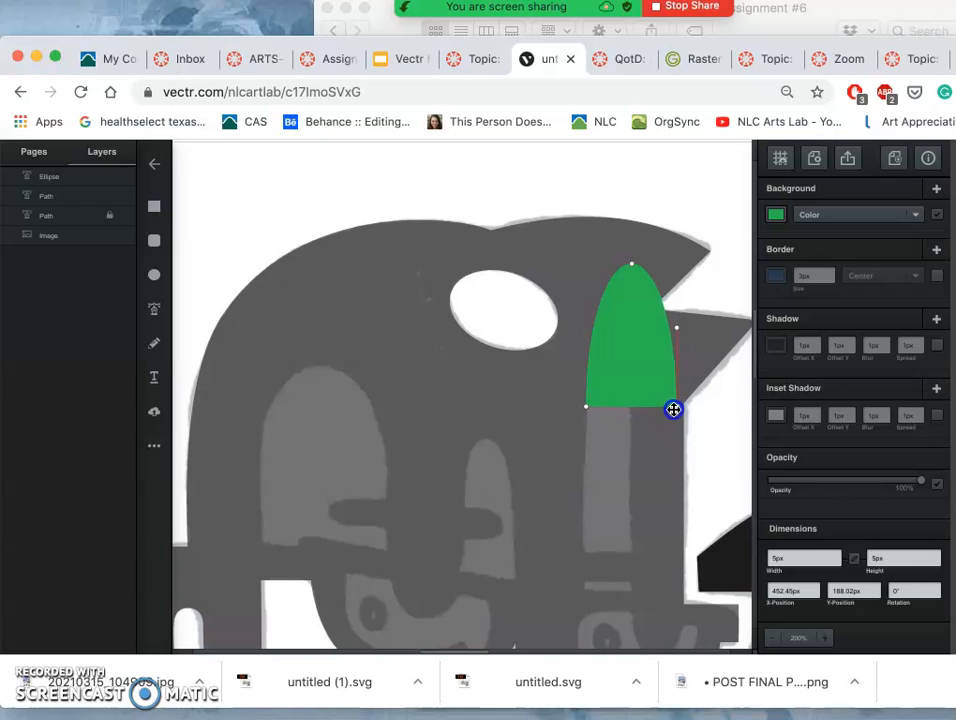
Narrow and stretch the green shape into a tall thin pill above the sketched glasses.
left_click_drag(672, 408, 676, 412)
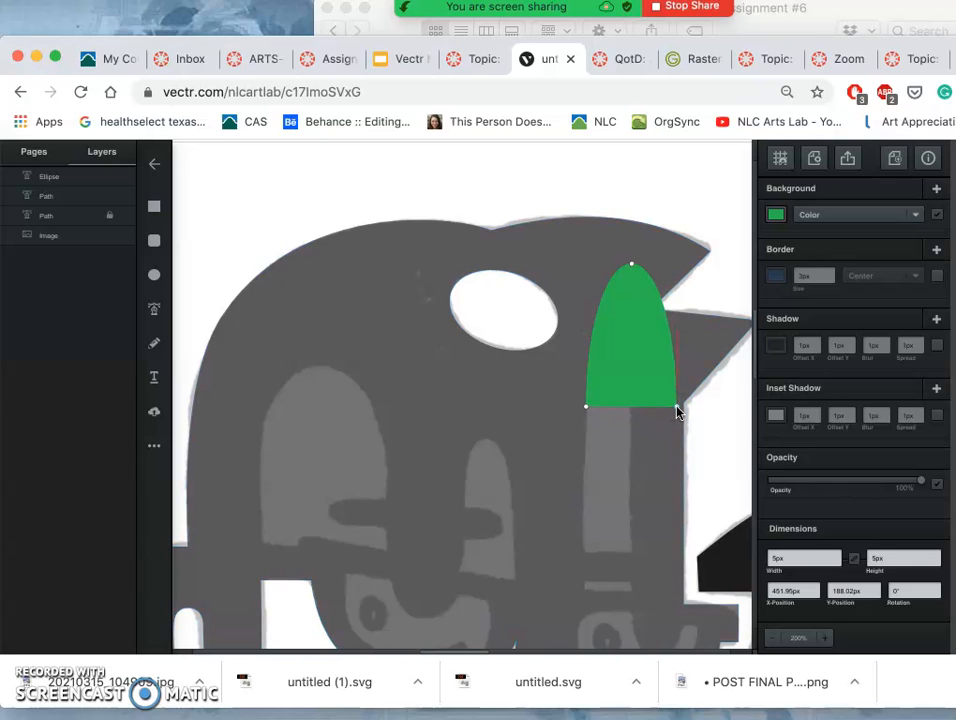
left_click_drag(676, 412, 632, 552)
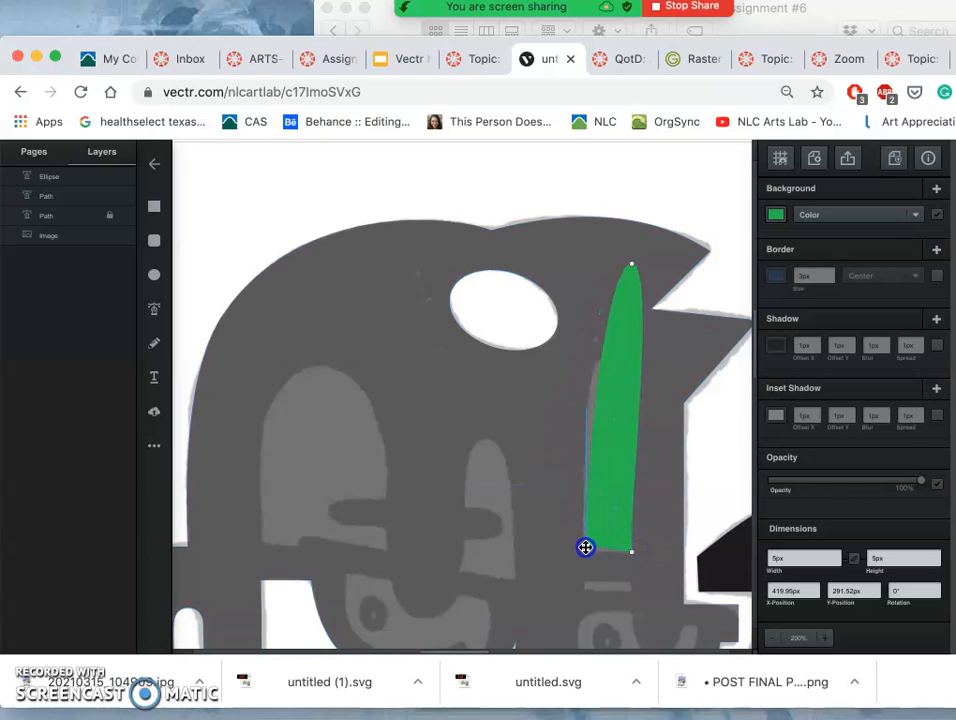
left_click_drag(584, 548, 584, 556)
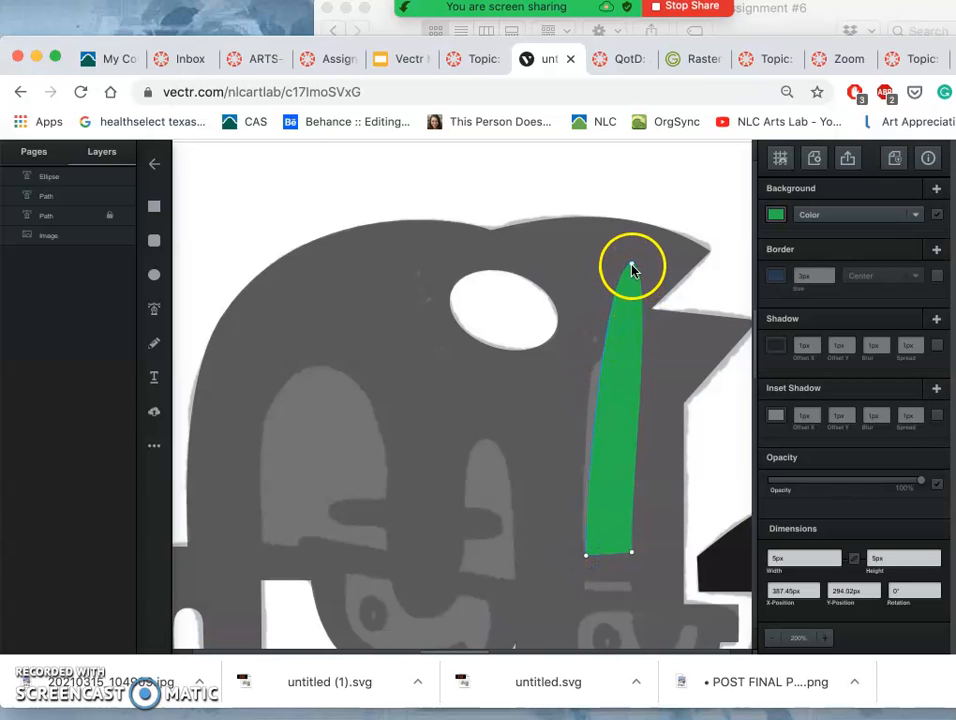
left_click_drag(632, 268, 612, 378)
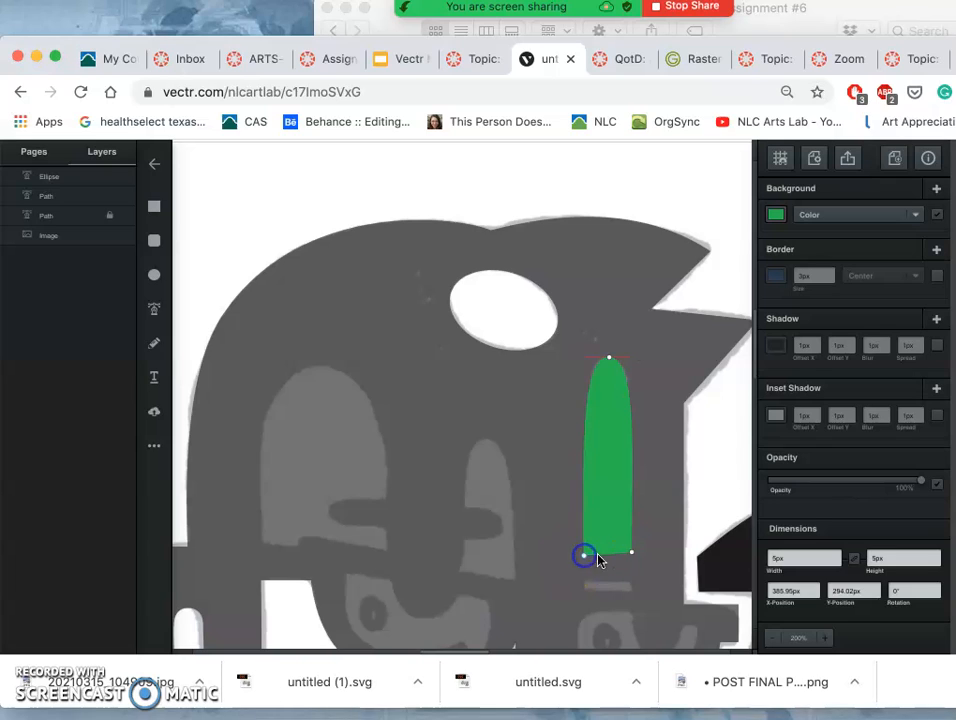
mouse_move(632, 556)
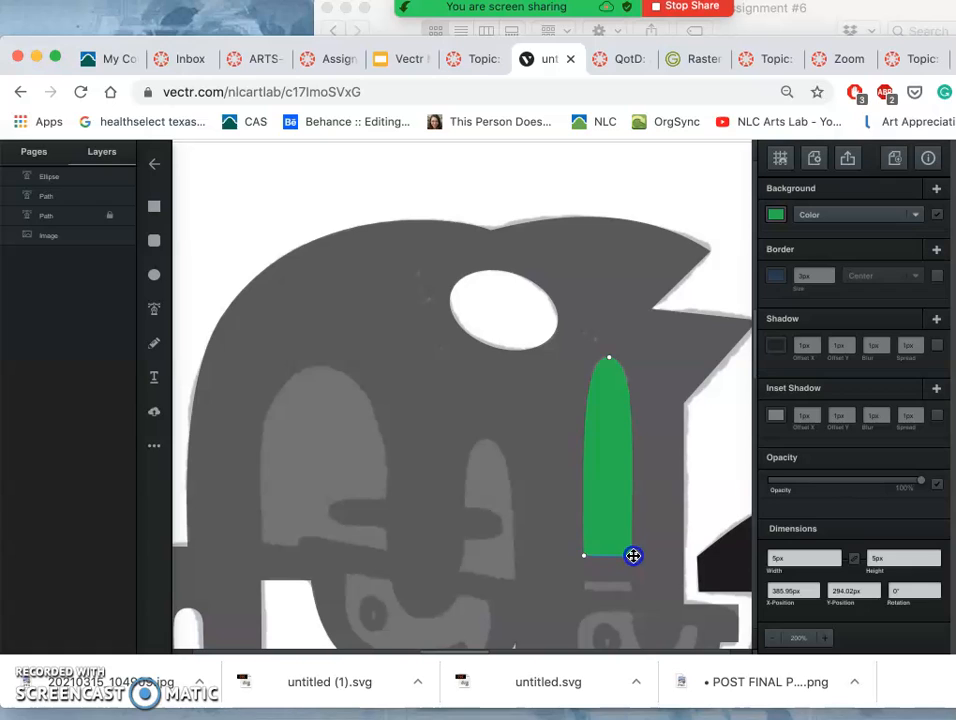
left_click_drag(632, 556, 688, 566)
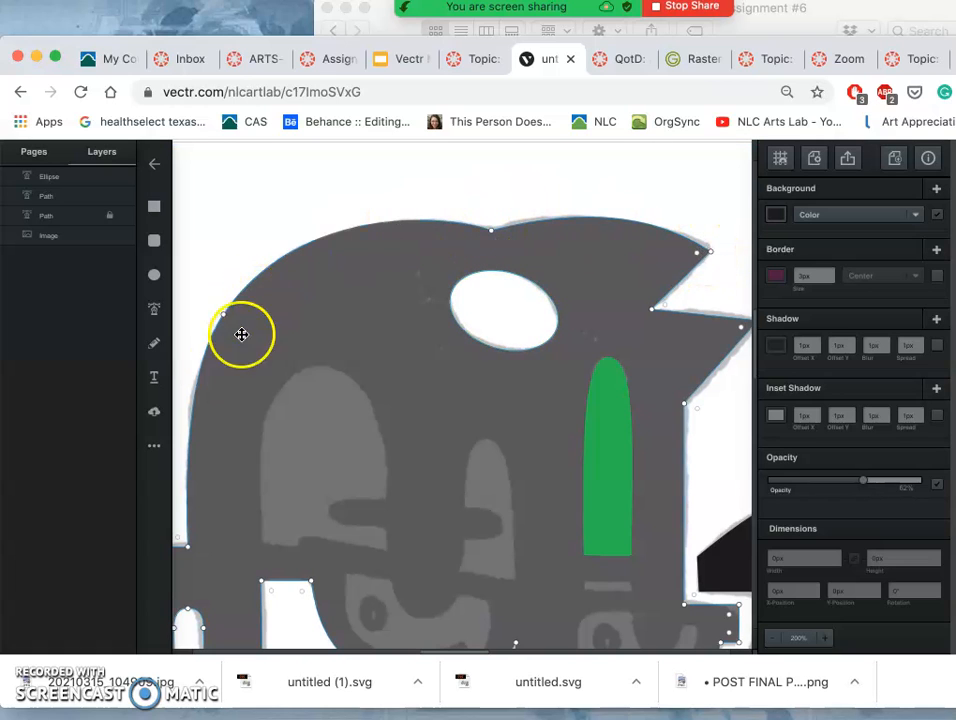
mouse_move(678, 372)
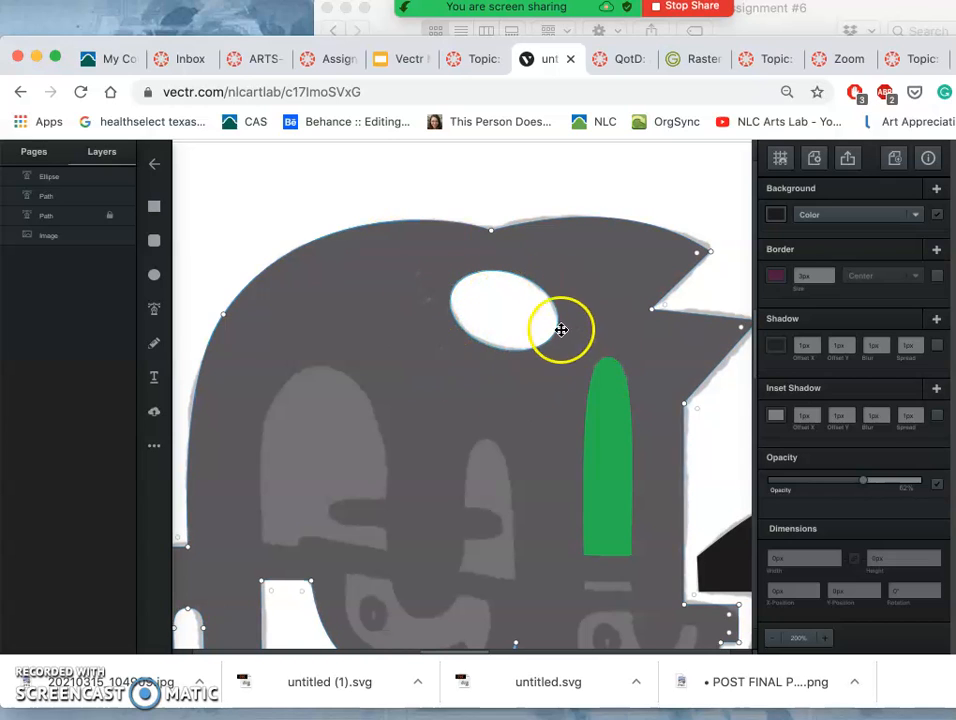
mouse_move(564, 336)
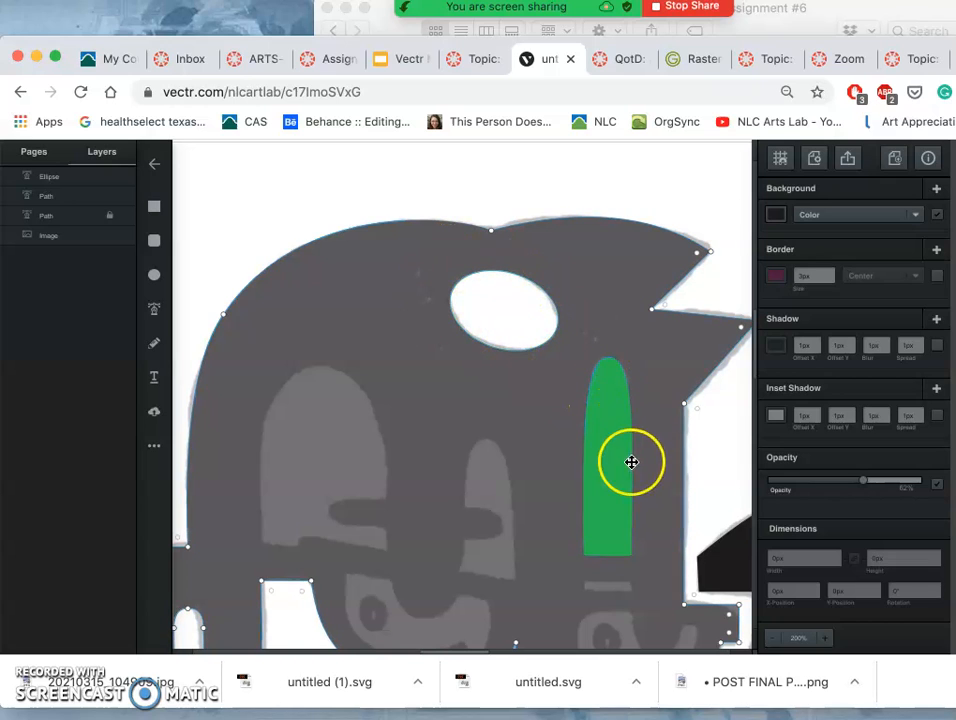
left_click(506, 310)
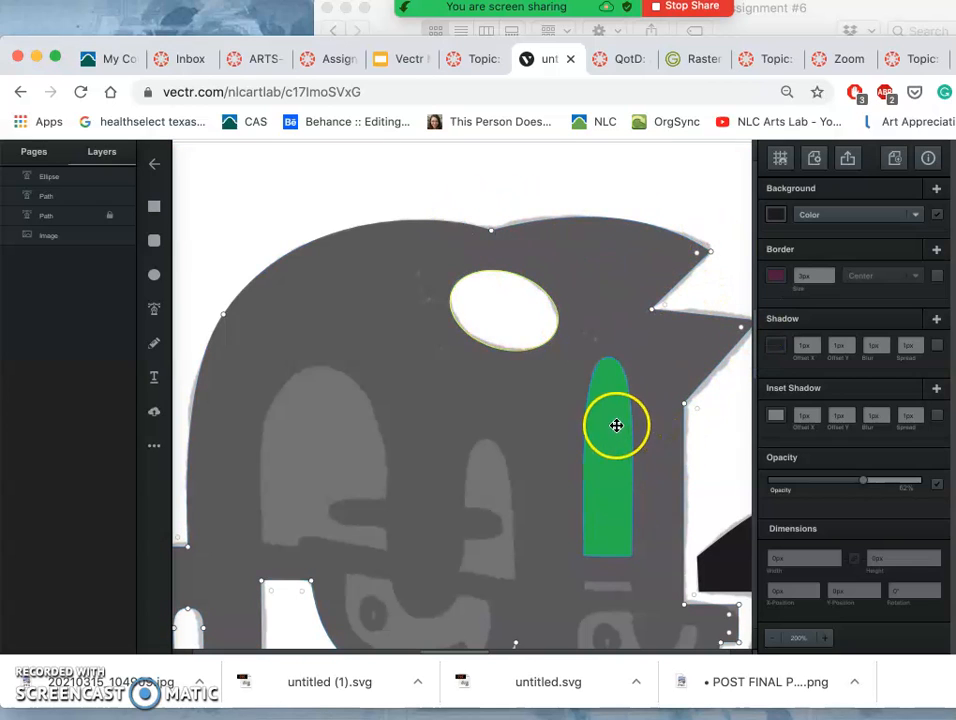
Select the head with the pill and Subtract the pill, leaving a white slot.
left_click(616, 424)
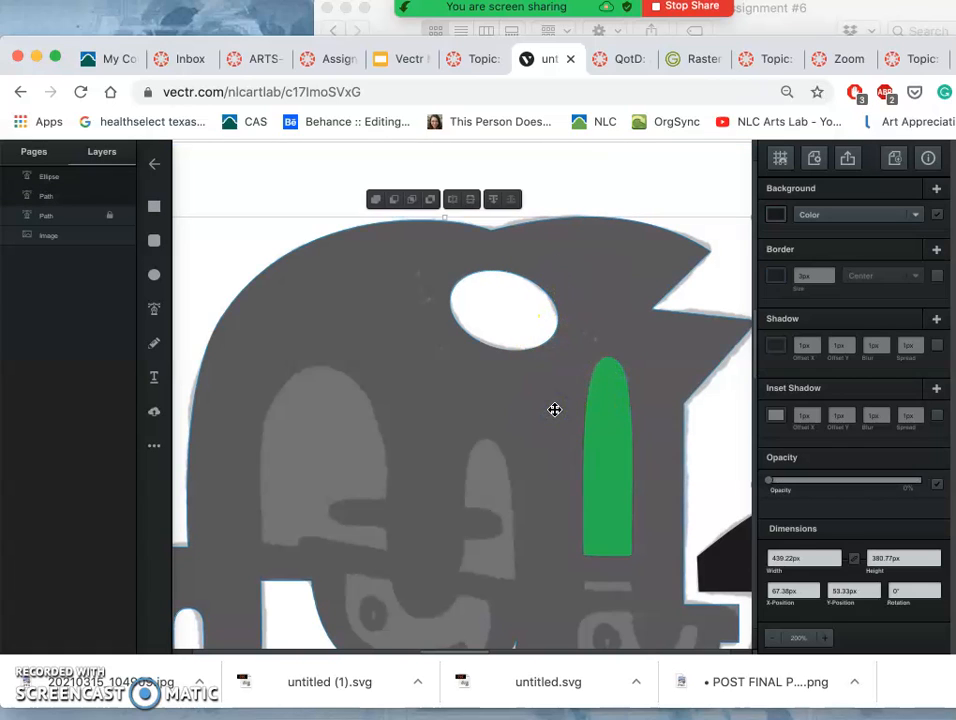
left_click(392, 200)
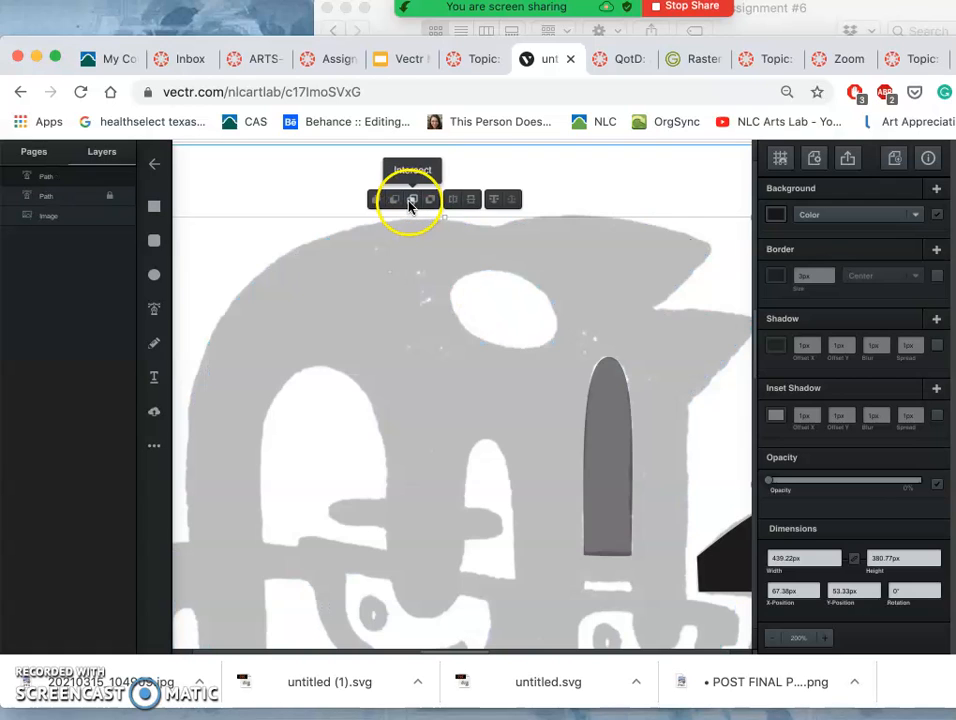
left_click(392, 200)
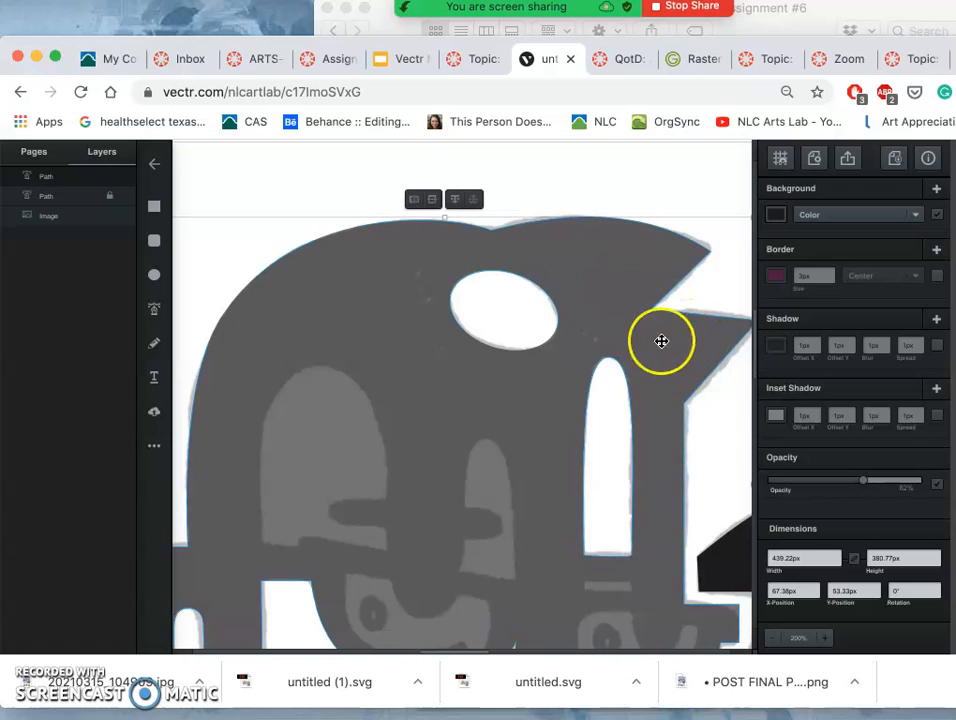
mouse_move(648, 368)
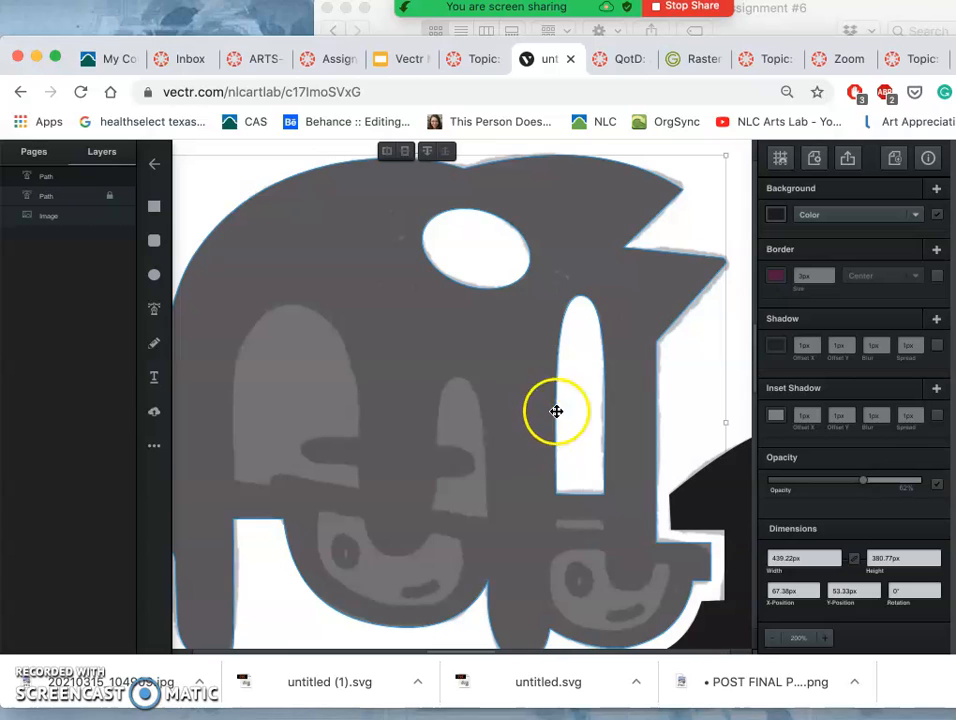
mouse_move(616, 378)
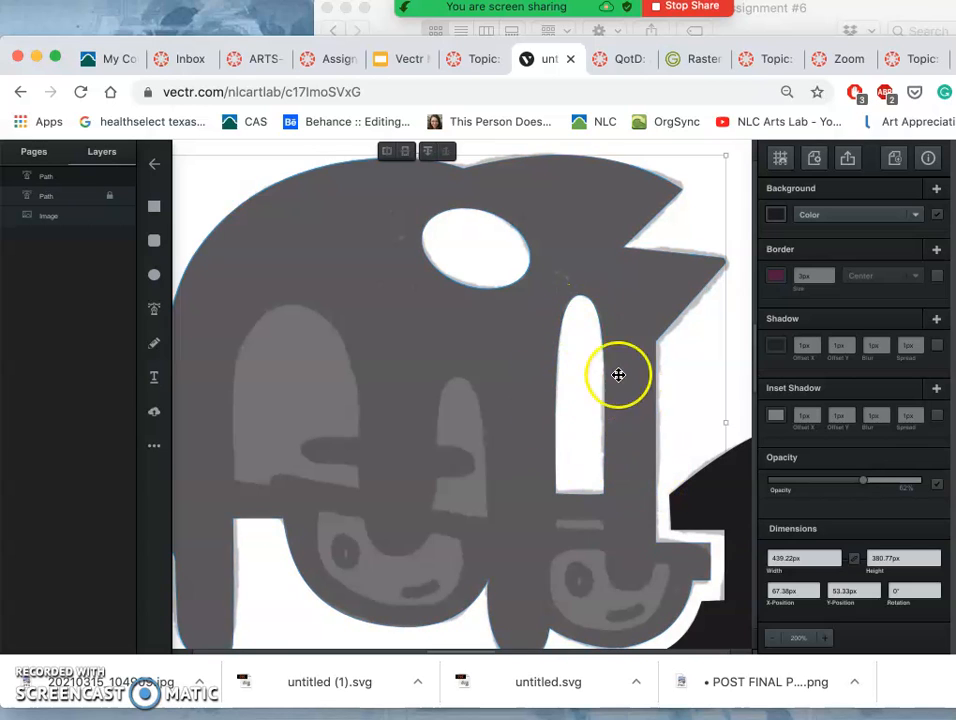
mouse_move(596, 410)
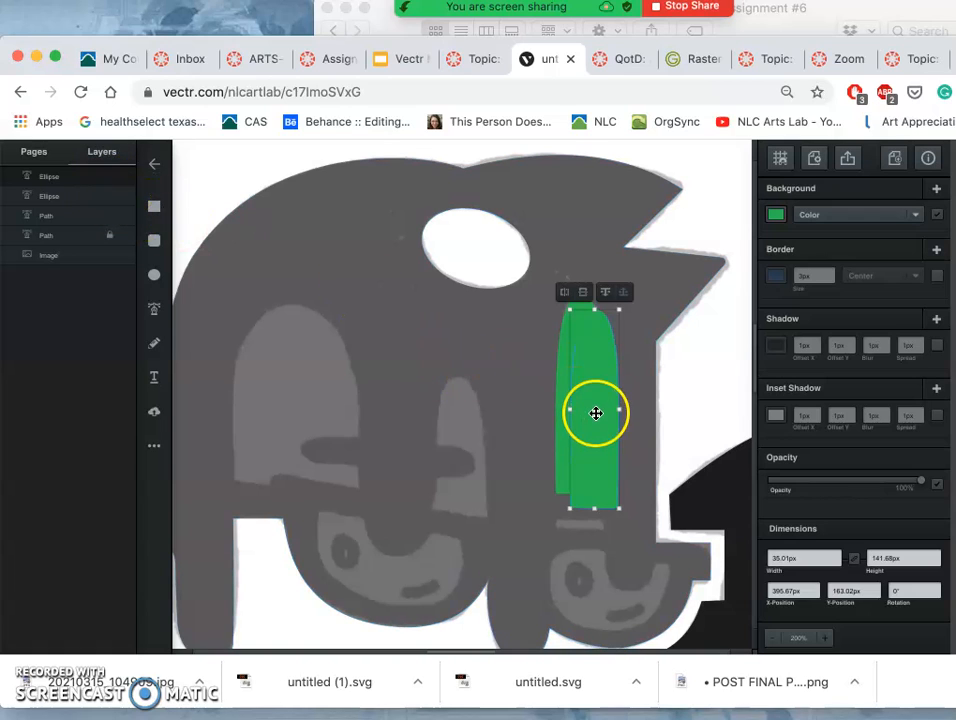
Duplicate the green pill to the left and position the copy over the left lens area.
left_click_drag(596, 412, 456, 412)
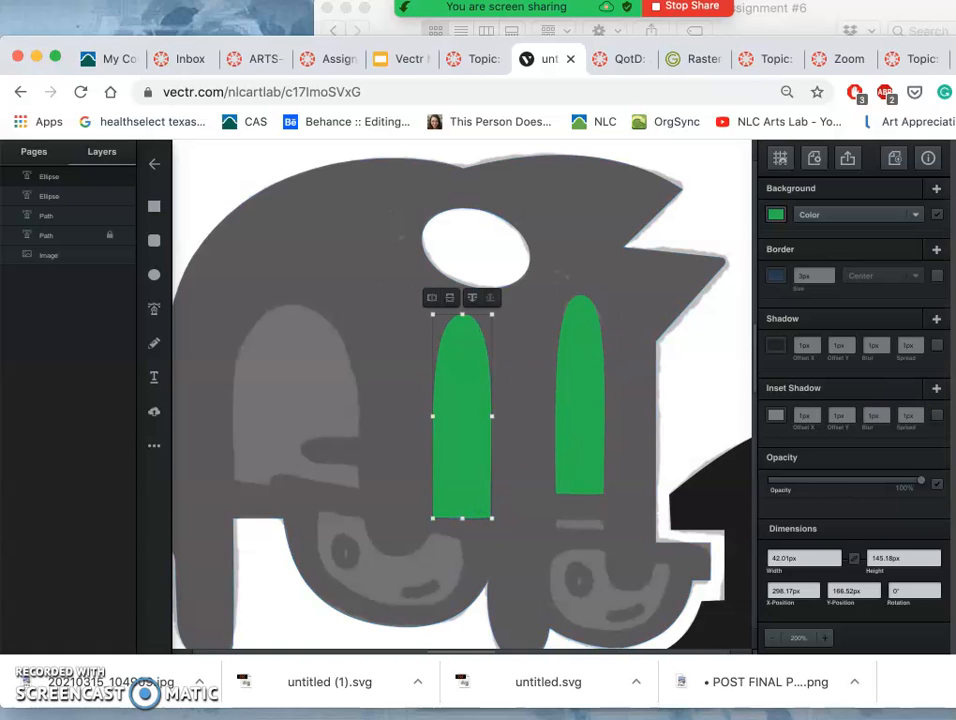
left_click_drag(918, 482, 864, 482)
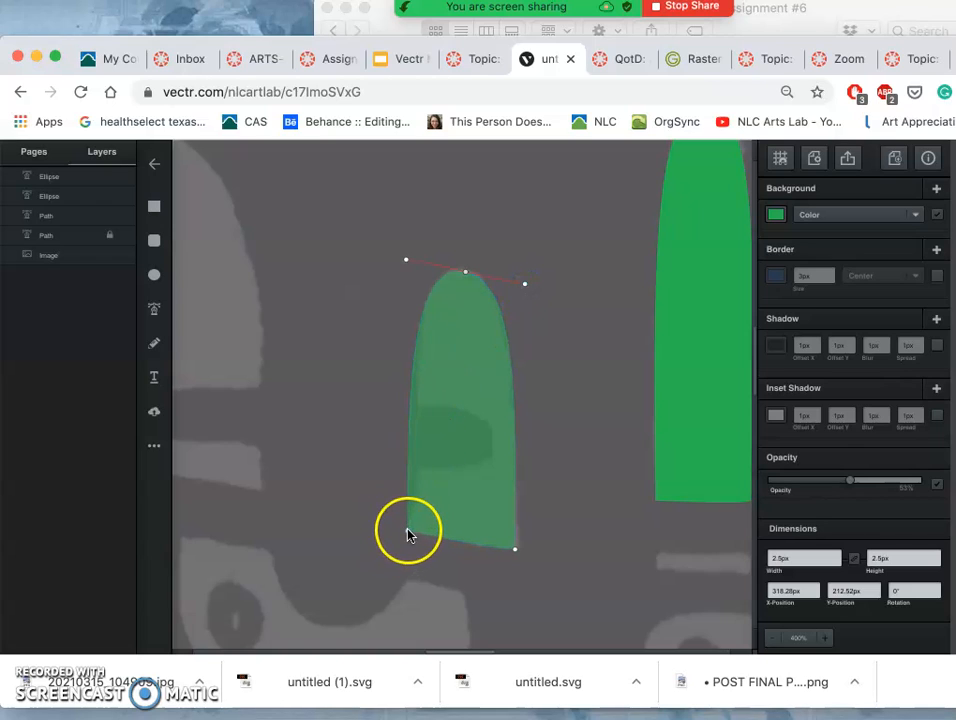
Pull the left pill's left edge inward to start a rounded notch halfway down.
left_click_drag(408, 530, 416, 424)
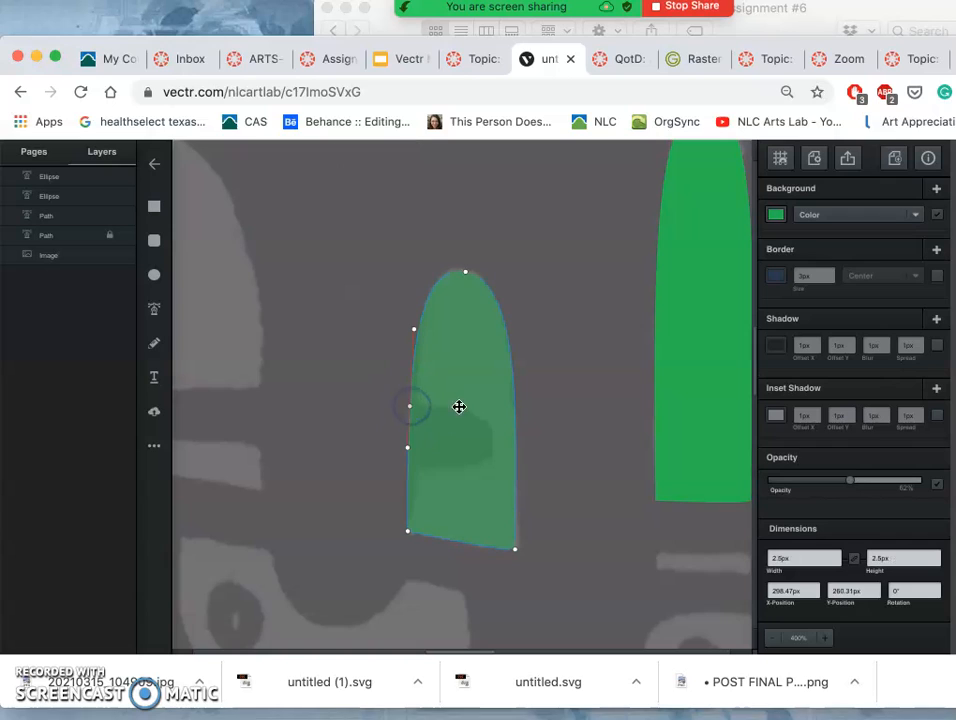
mouse_move(408, 436)
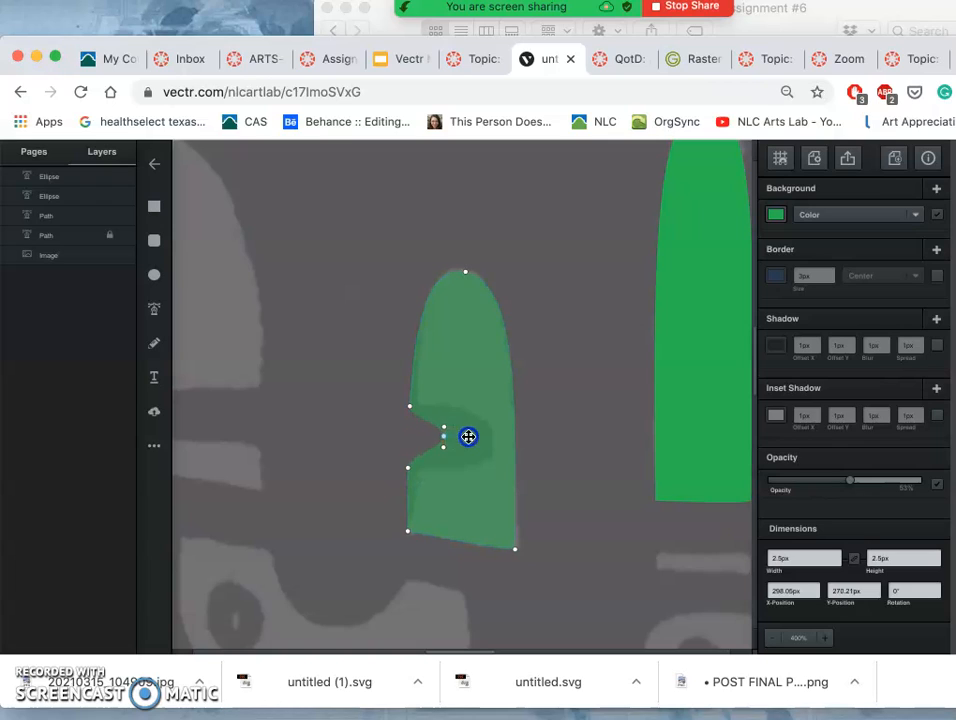
left_click_drag(468, 436, 498, 450)
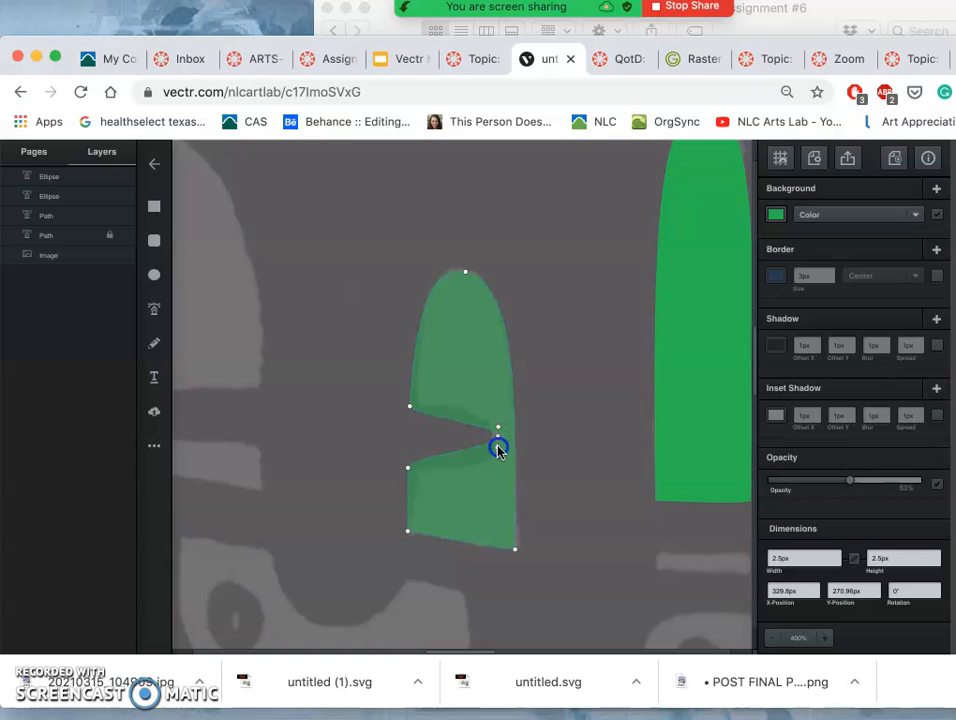
left_click_drag(500, 448, 500, 482)
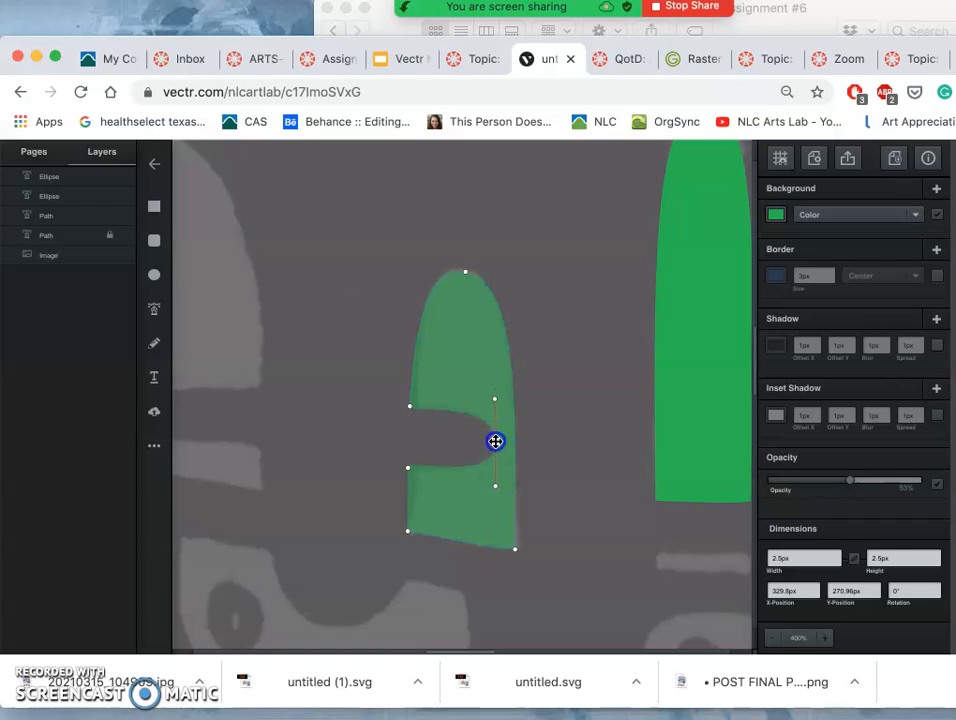
left_click_drag(496, 442, 420, 416)
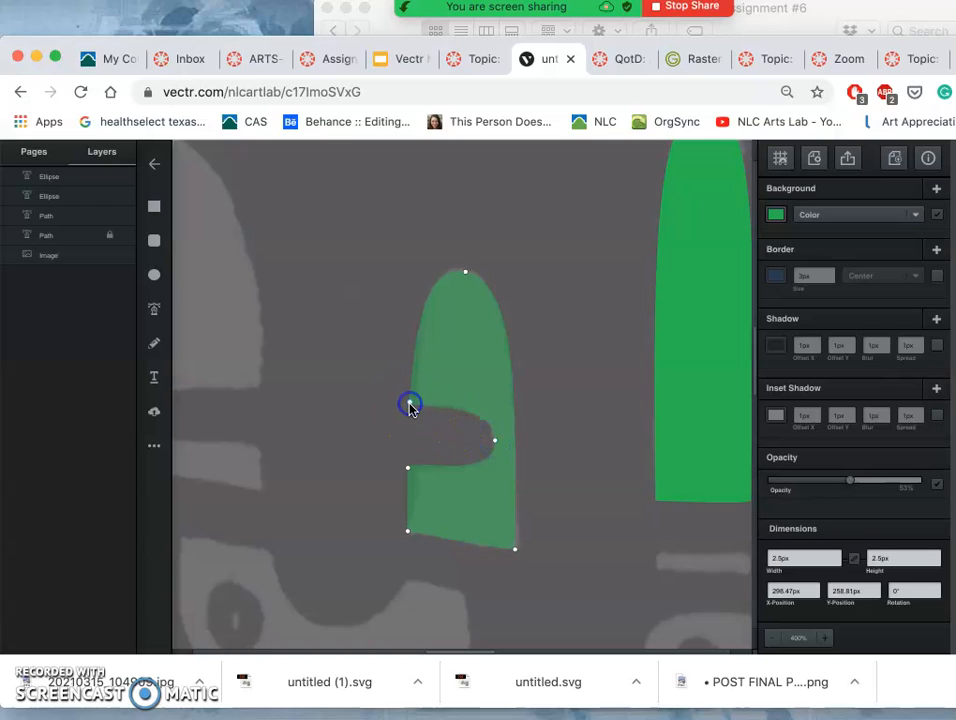
Deepen and smooth the notch's corners and inner curve into a hooked C-like profile.
left_click_drag(408, 404, 408, 468)
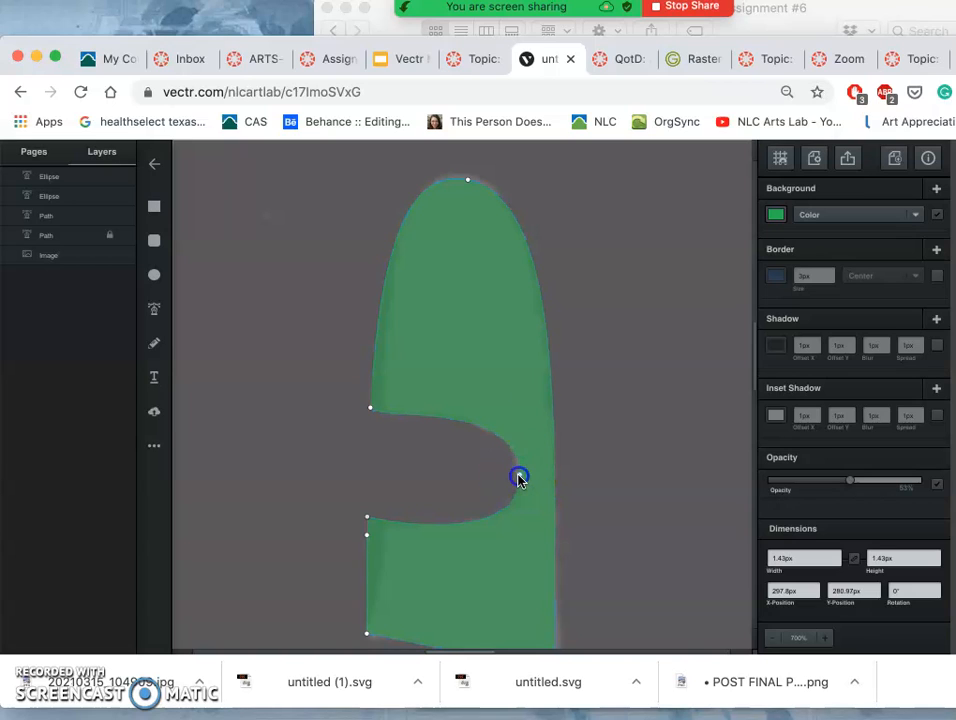
left_click_drag(520, 476, 512, 550)
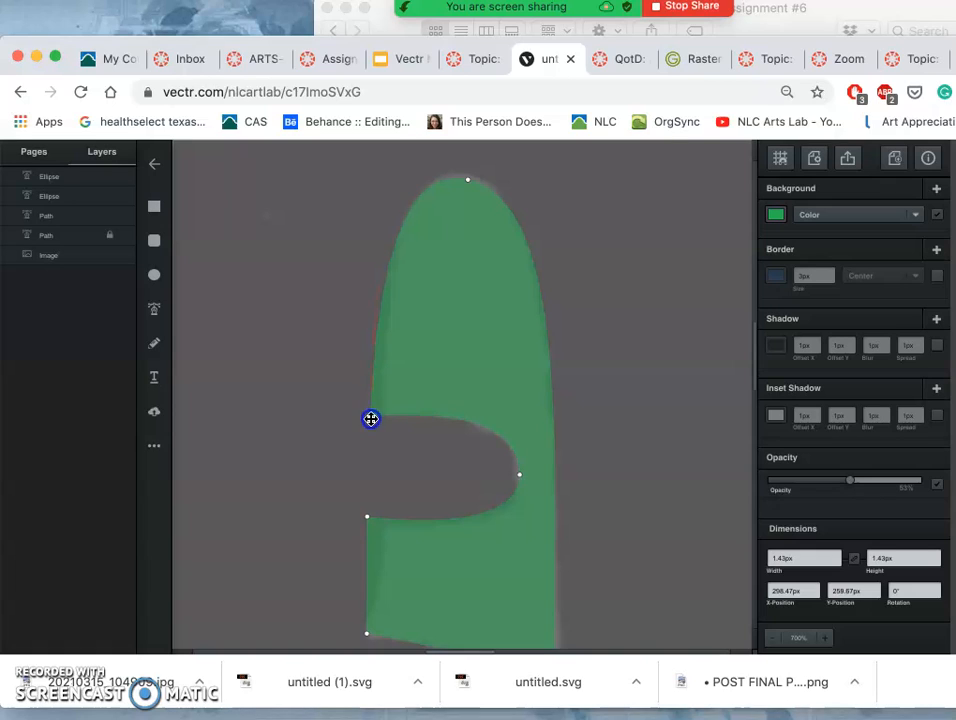
left_click_drag(372, 420, 368, 516)
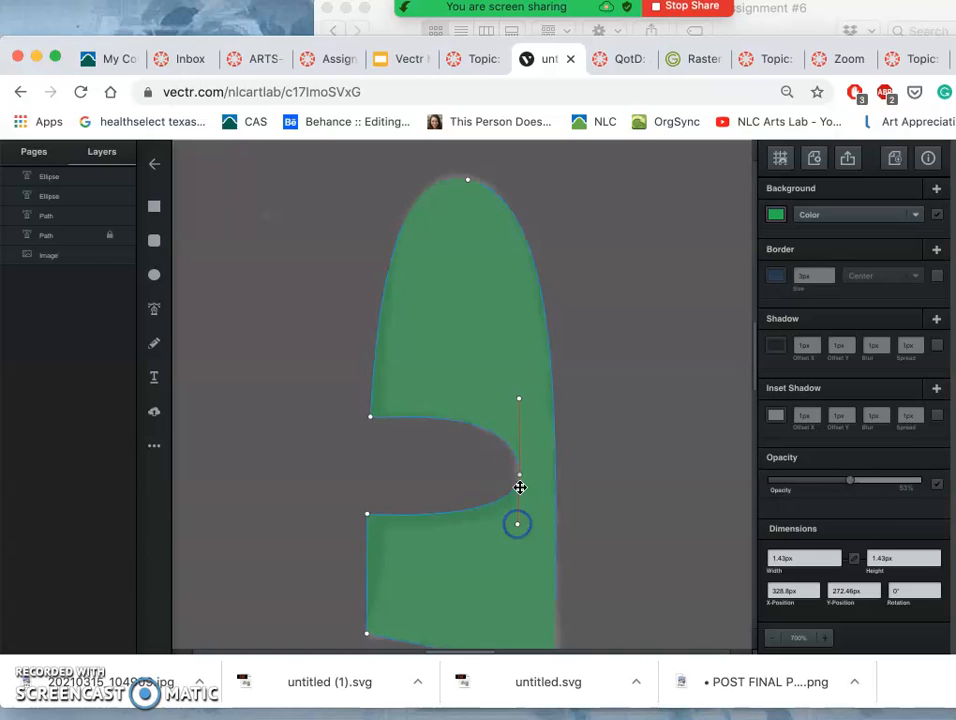
left_click_drag(520, 488, 520, 402)
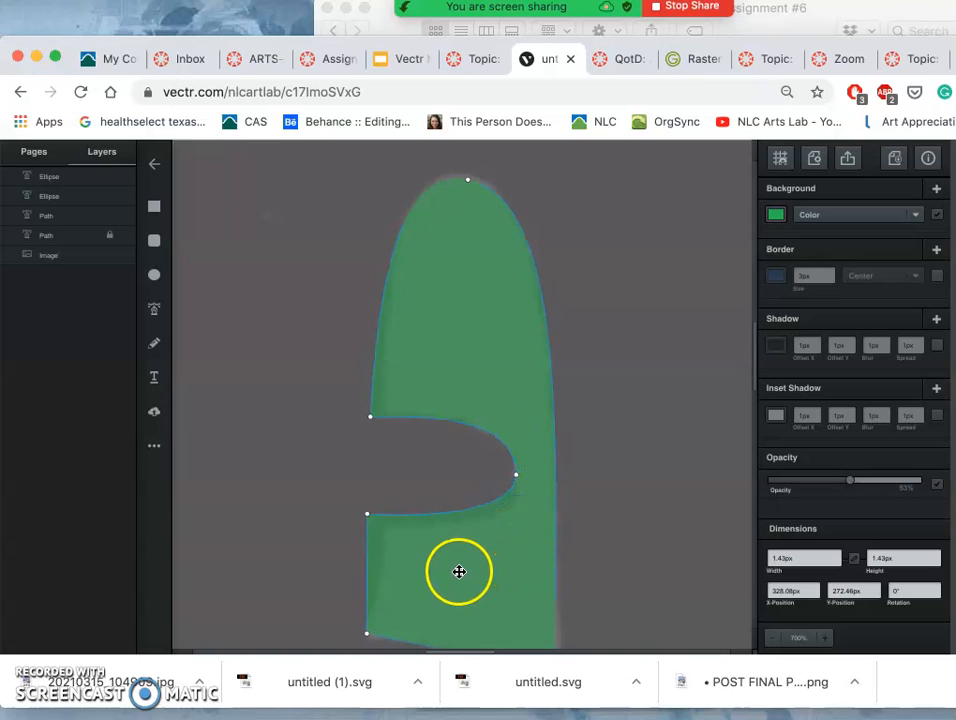
mouse_move(516, 476)
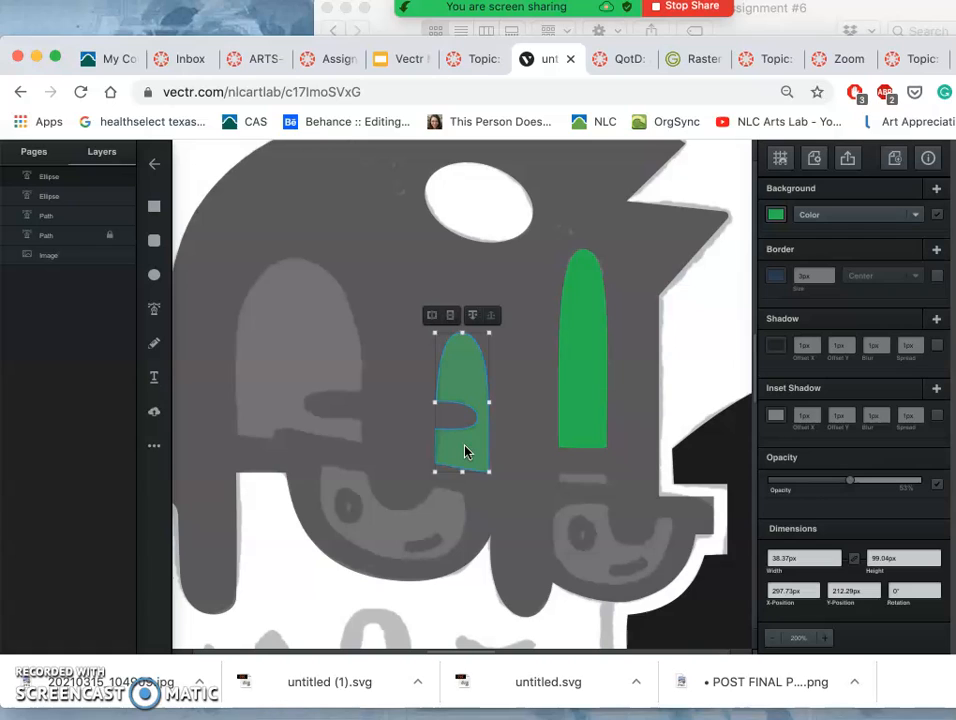
Copy the notched pill, mirror it horizontally, place it over the left eye and tighten its top arch.
left_click_drag(464, 450, 428, 436)
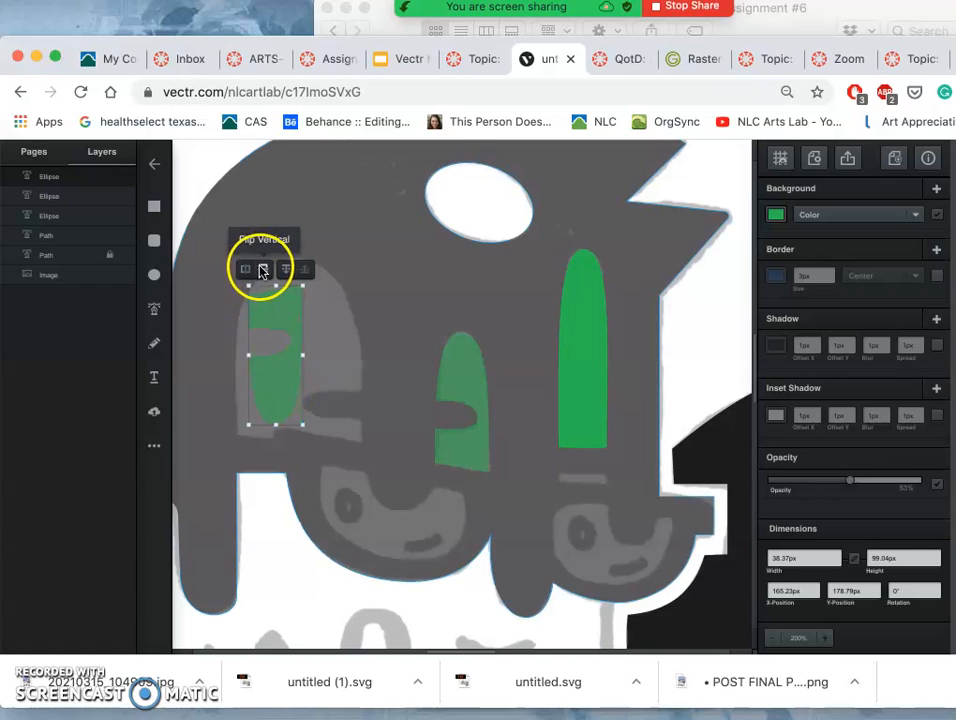
left_click(264, 268)
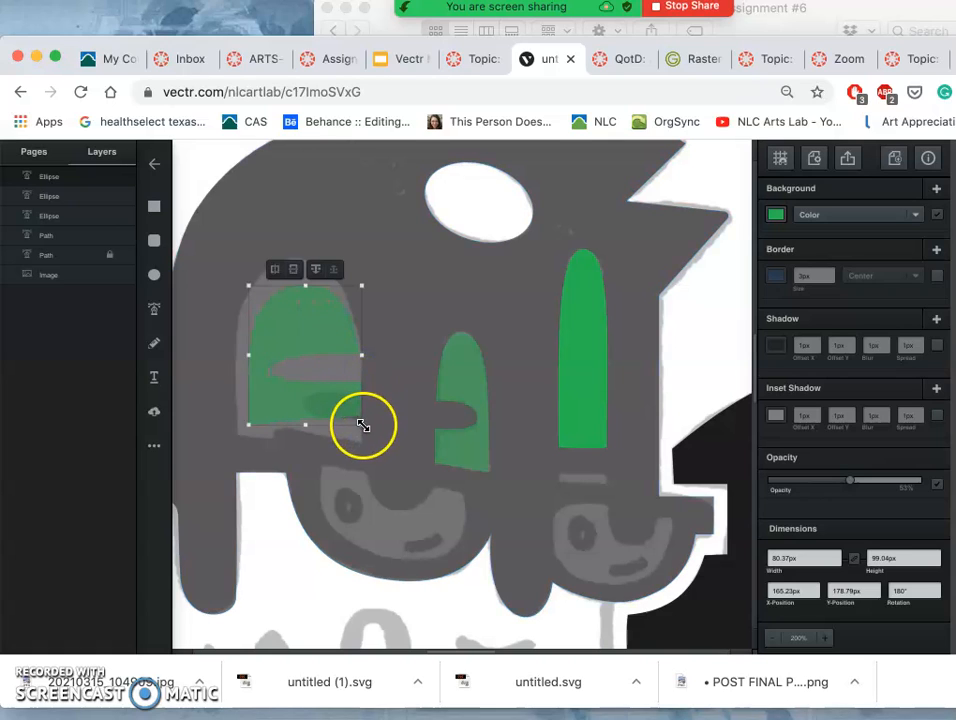
left_click_drag(364, 424, 376, 460)
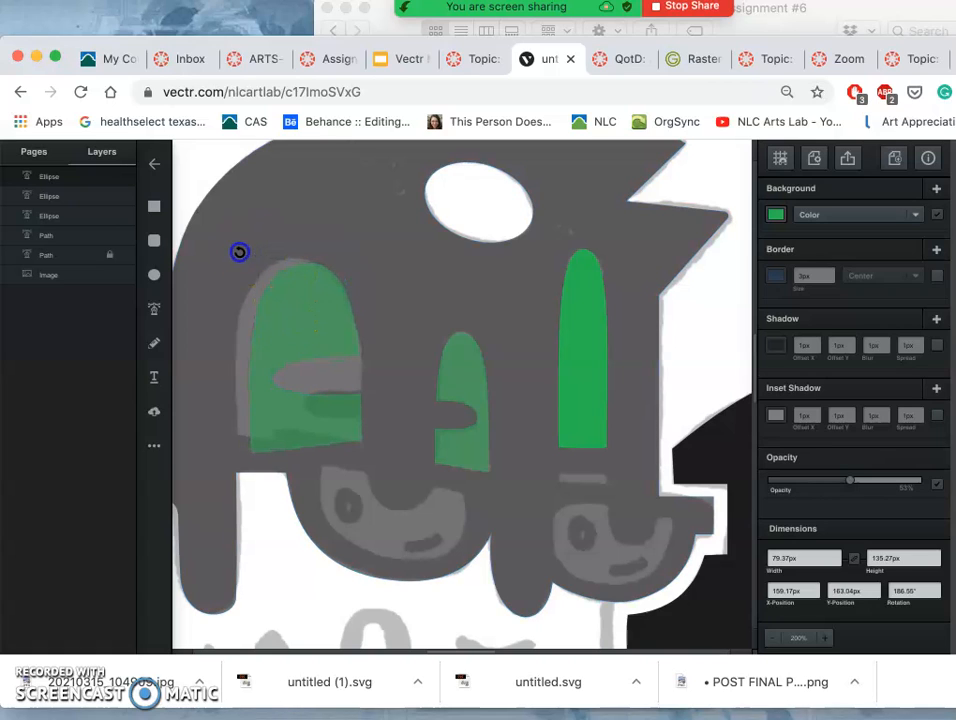
left_click_drag(240, 252, 280, 304)
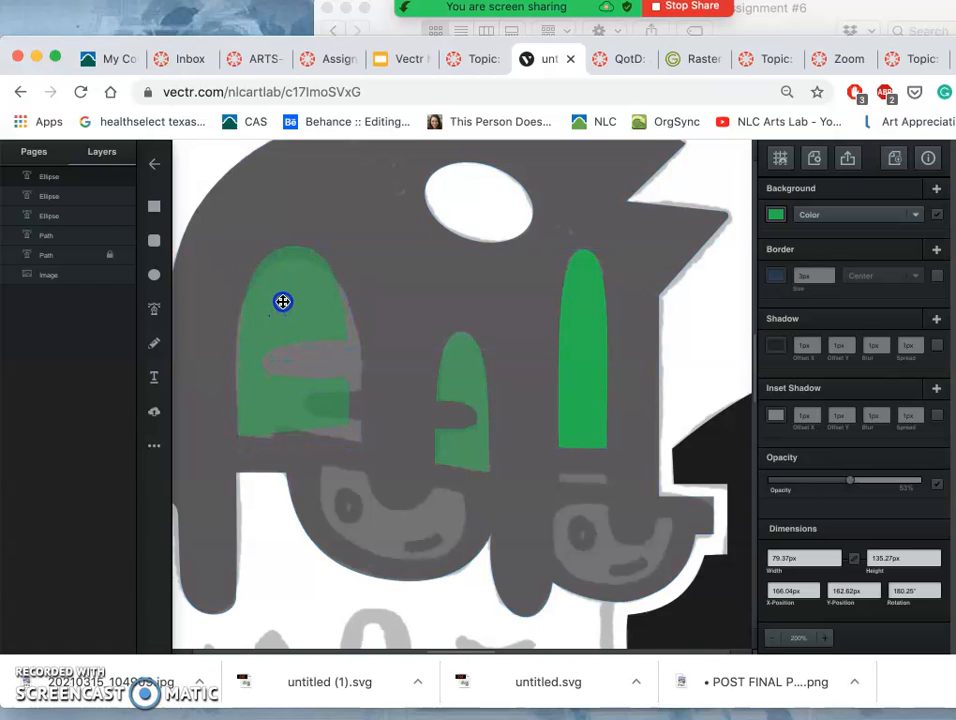
Edit the left green shape's points, adjusting its top, bottom edge and grey side slot.
left_click(284, 302)
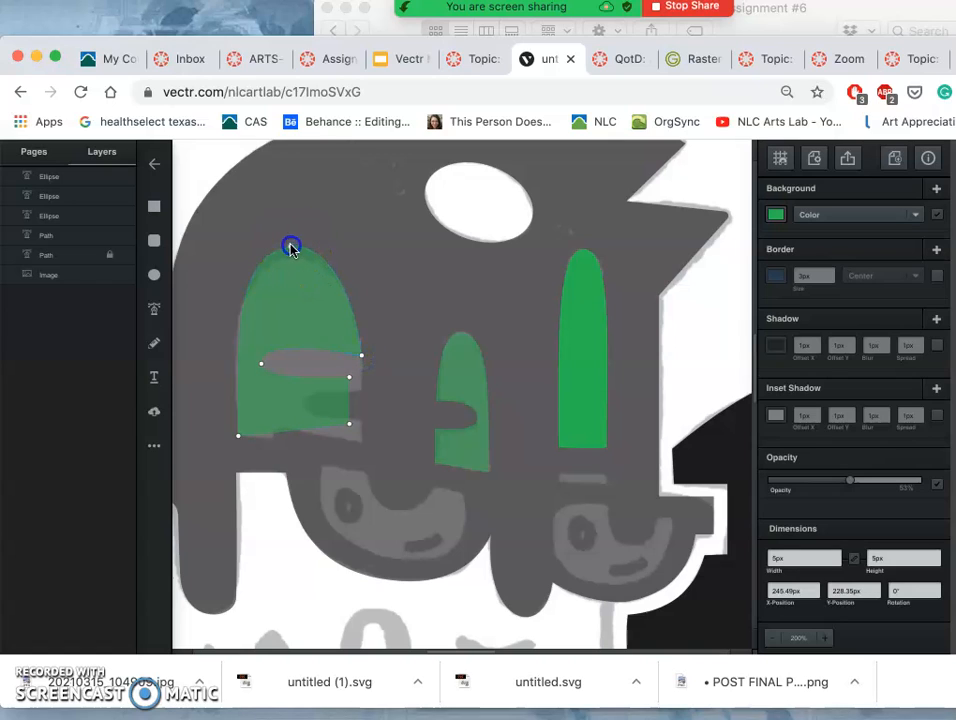
left_click_drag(292, 248, 262, 332)
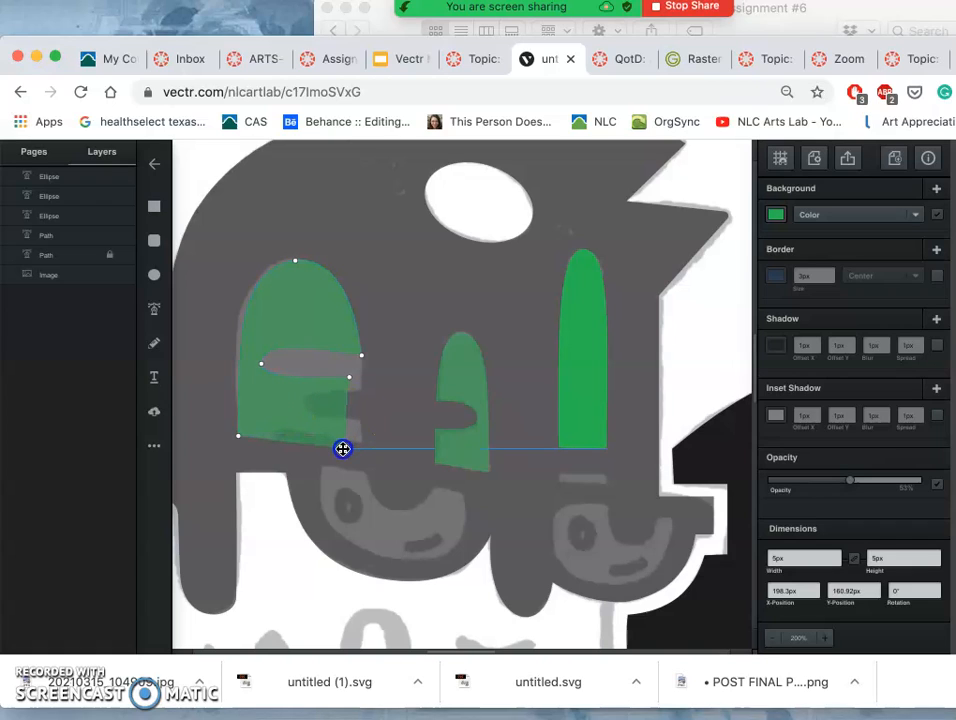
left_click_drag(344, 448, 350, 384)
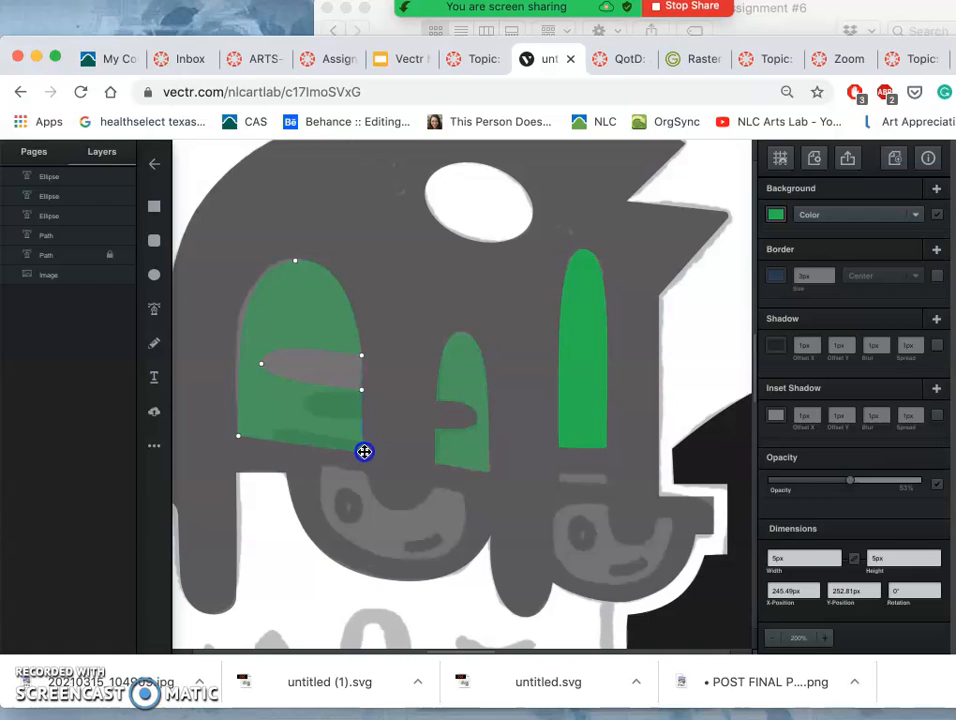
left_click_drag(364, 452, 310, 374)
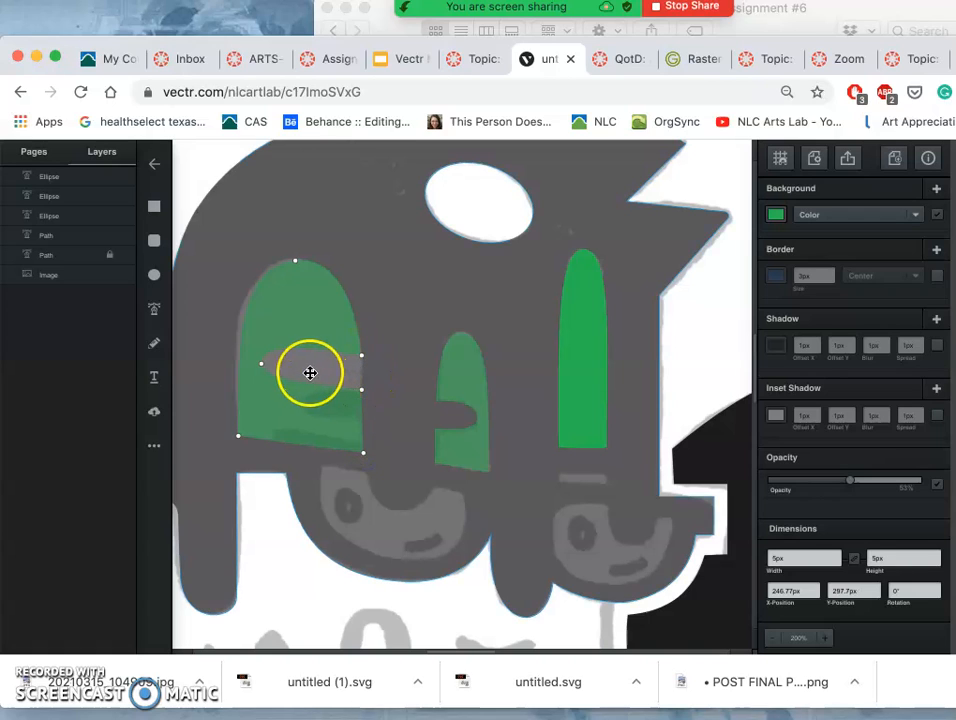
left_click_drag(310, 374, 364, 360)
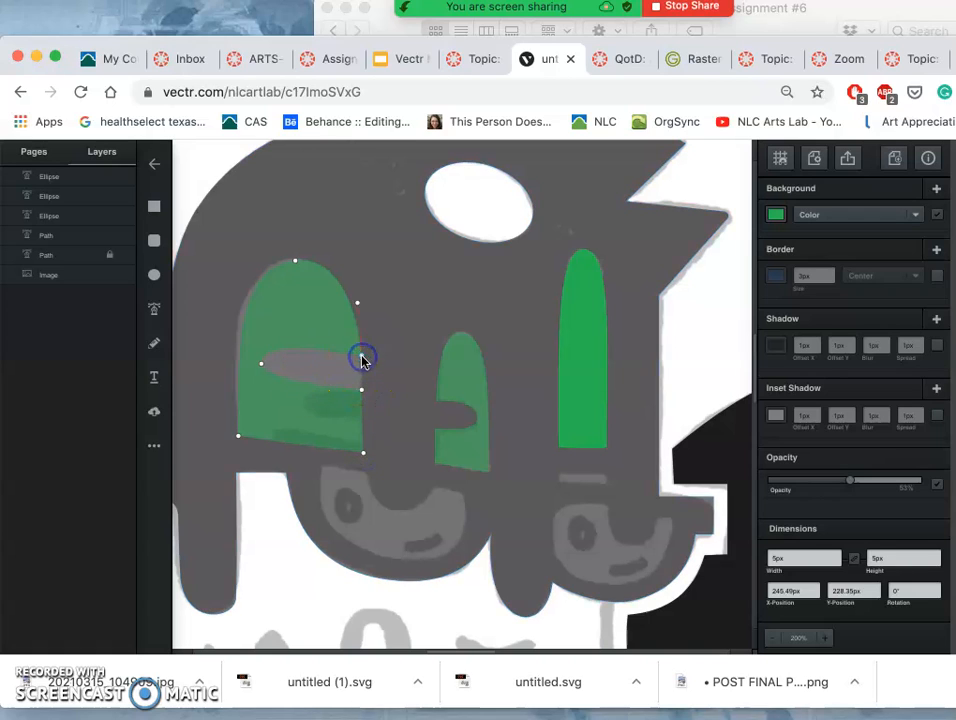
mouse_move(262, 368)
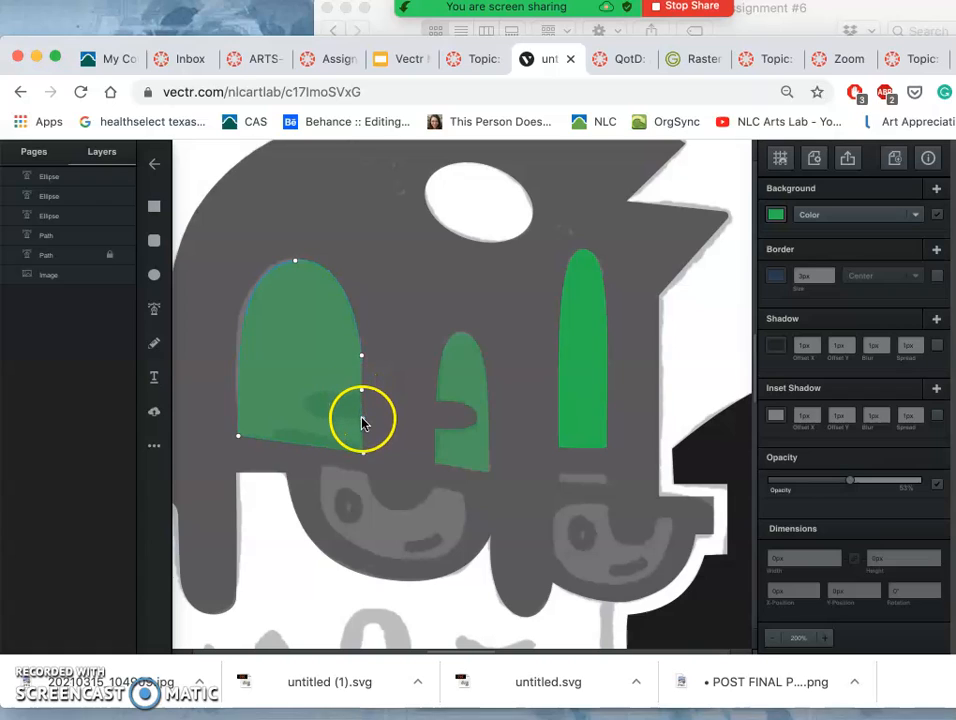
Add a node on the slot lip and fine-tune the slot's inner tip and lower corner.
left_click(362, 410)
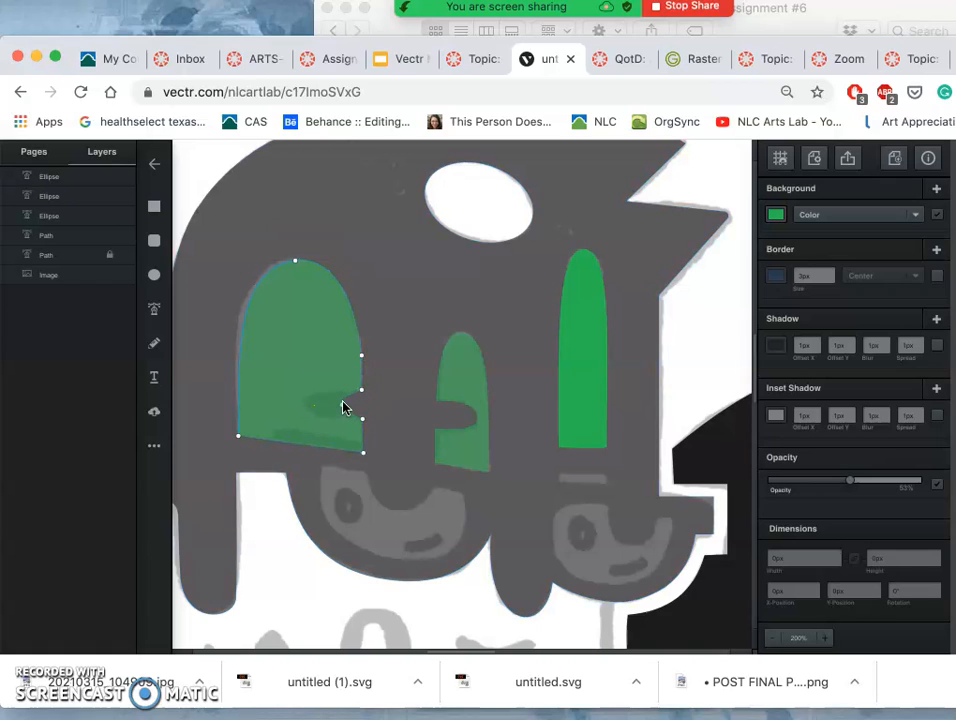
left_click(344, 404)
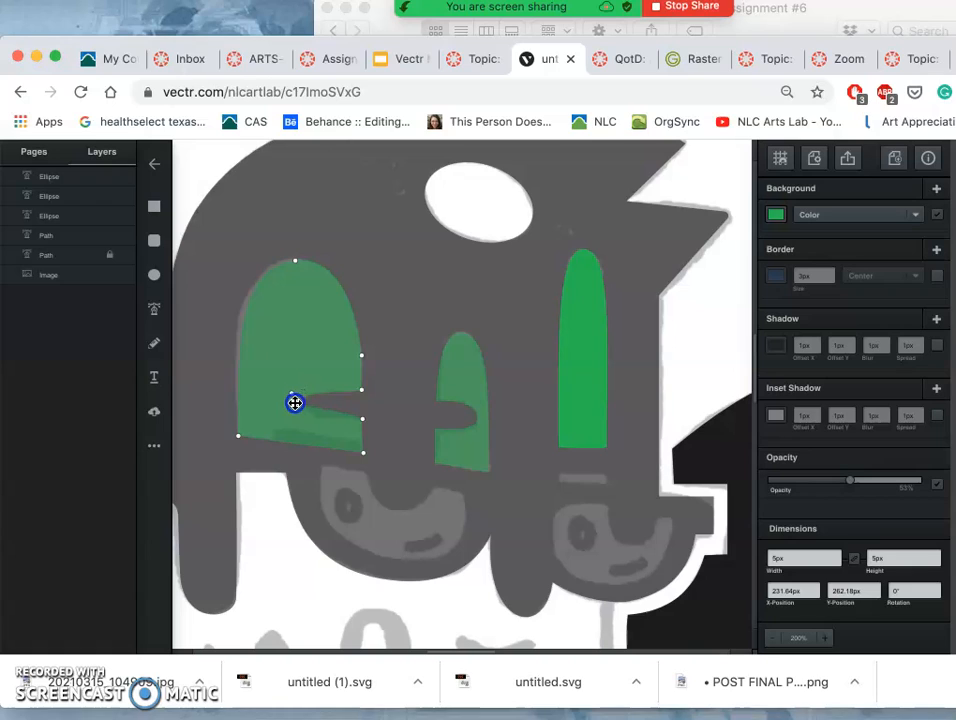
left_click_drag(296, 404, 300, 404)
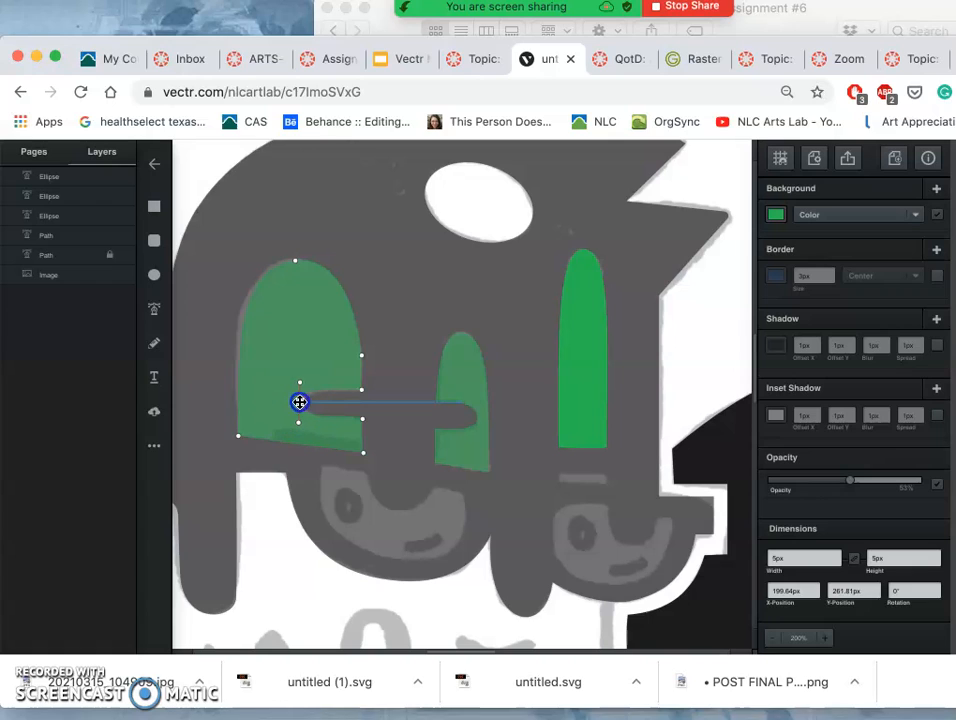
left_click_drag(300, 402, 362, 396)
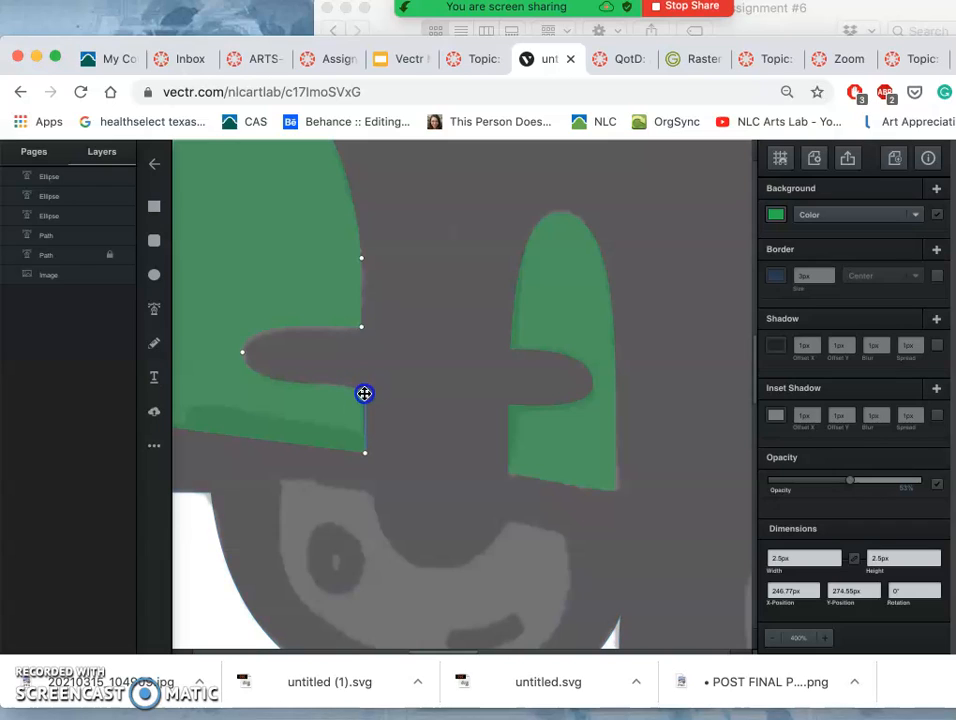
left_click_drag(364, 392, 350, 382)
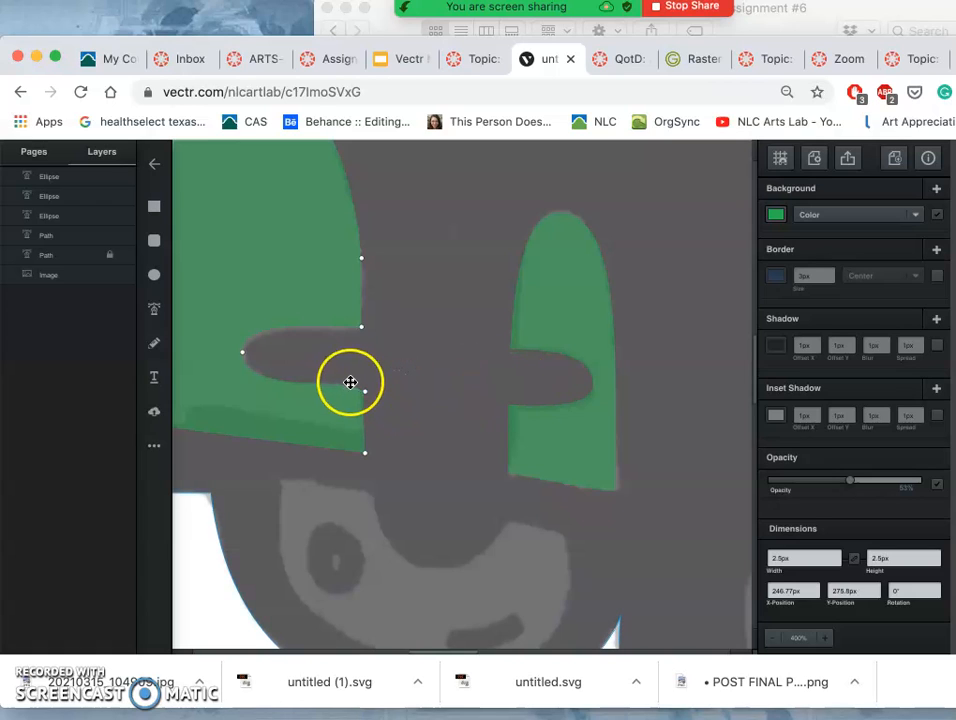
mouse_move(316, 376)
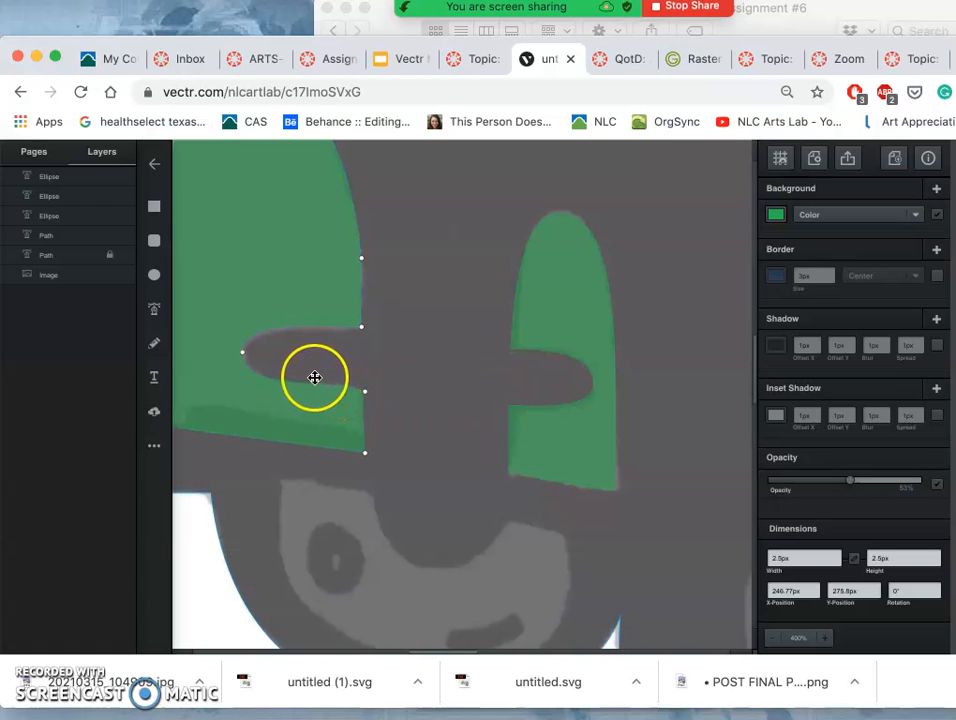
mouse_move(244, 356)
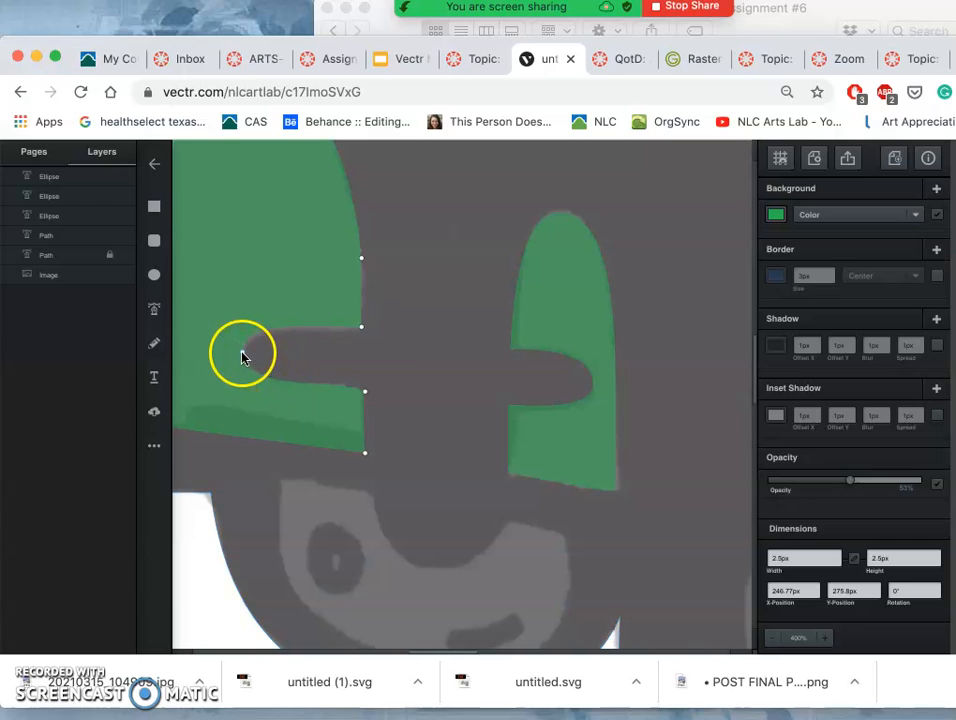
Smooth the slot's inner end and lower lip to match the sketch, then finish editing.
left_click_drag(242, 356, 278, 368)
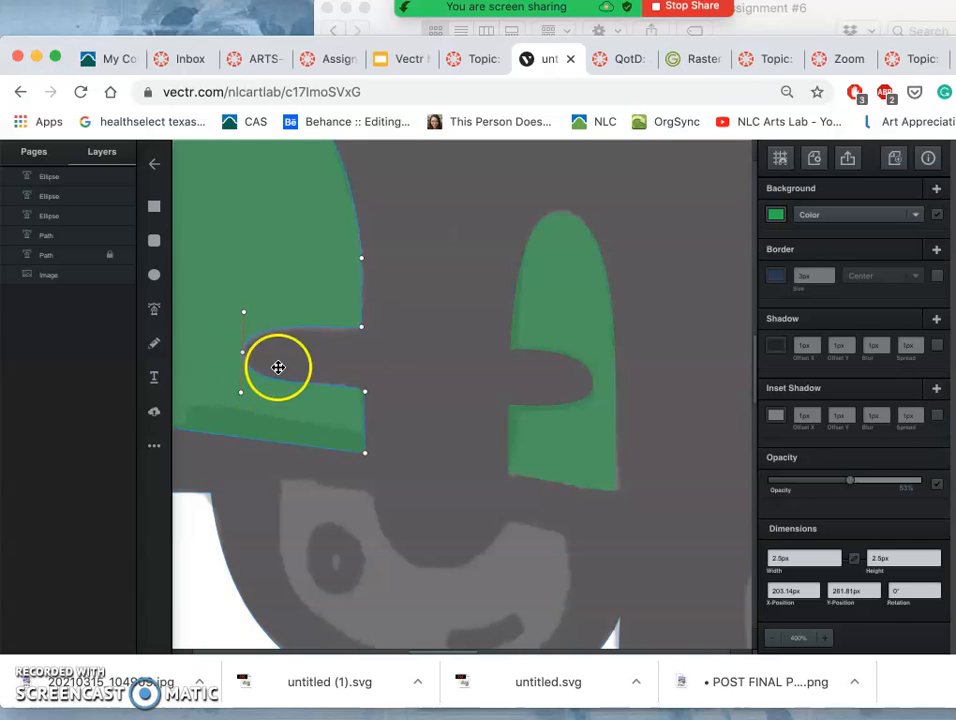
left_click_drag(278, 368, 340, 390)
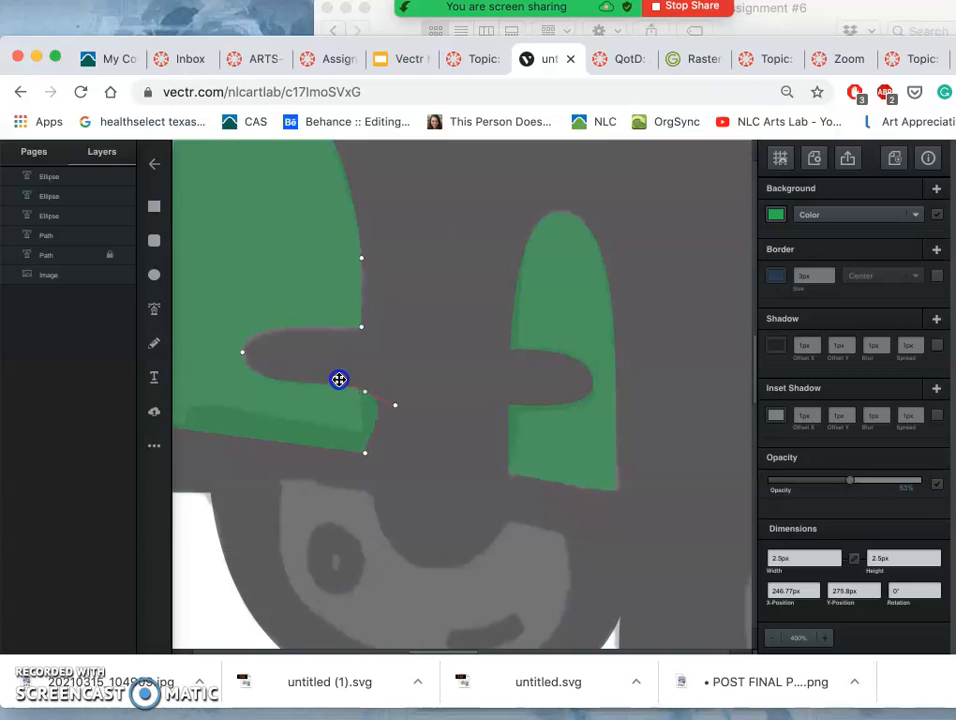
left_click_drag(340, 380, 364, 394)
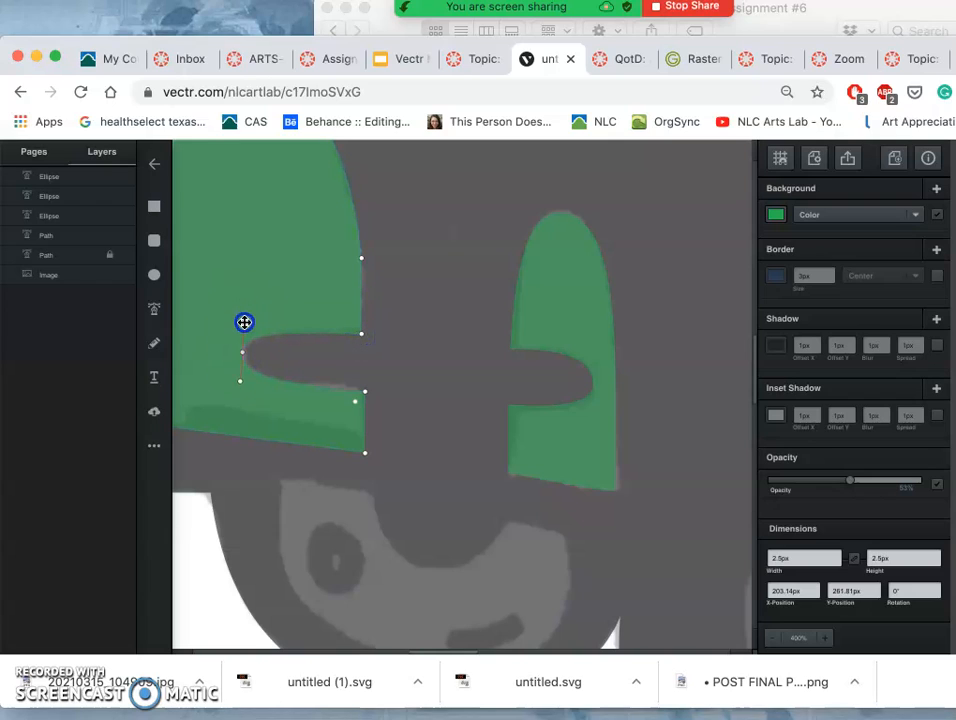
mouse_move(464, 352)
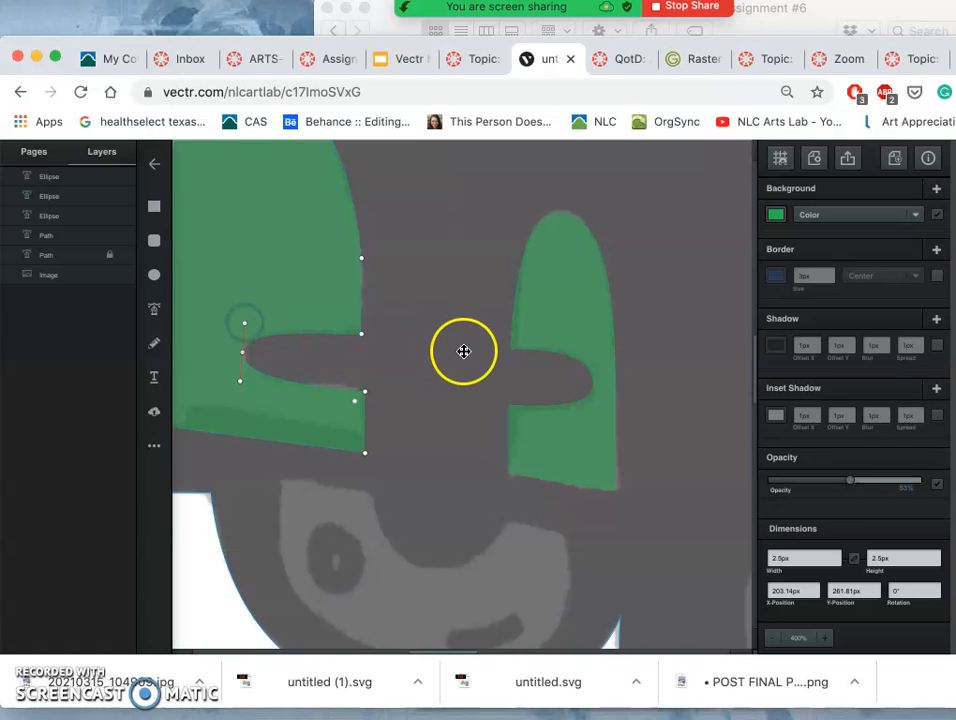
left_click(584, 356)
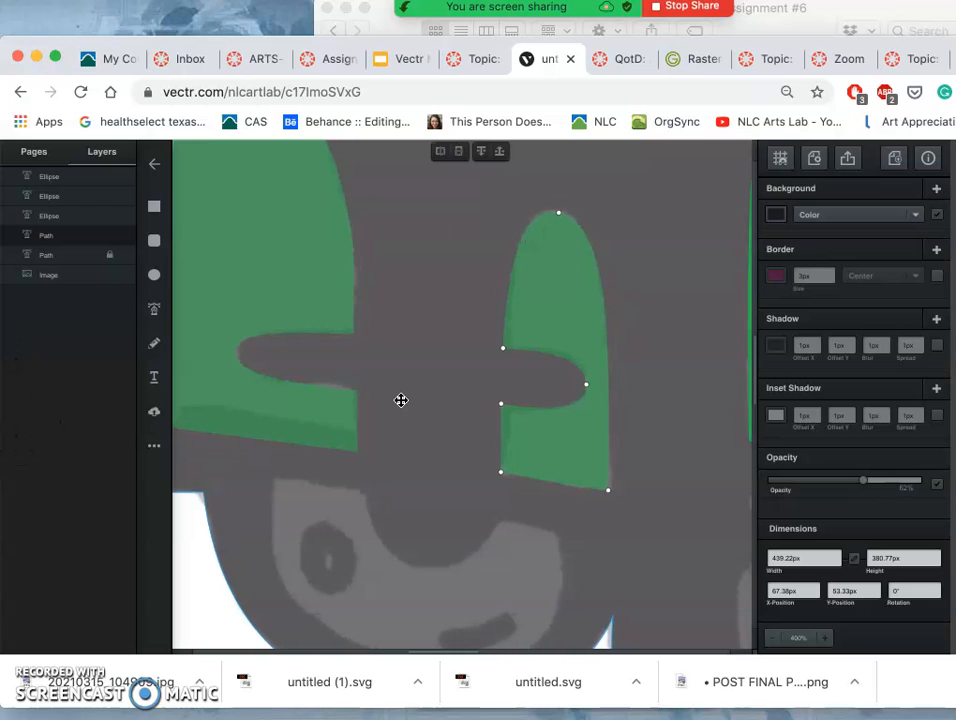
mouse_move(462, 410)
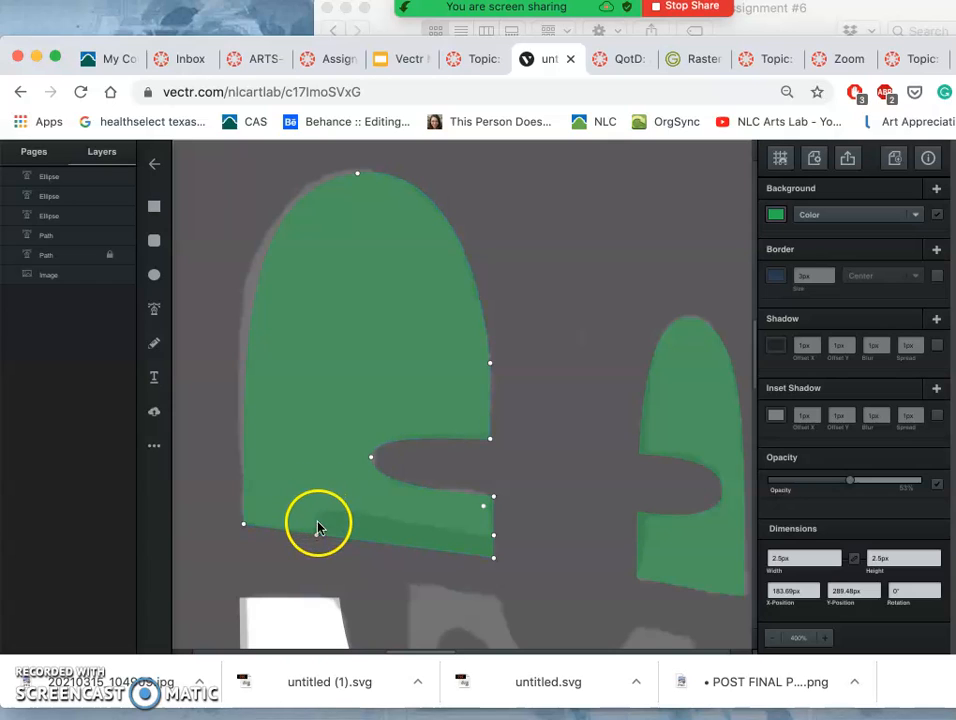
mouse_move(340, 540)
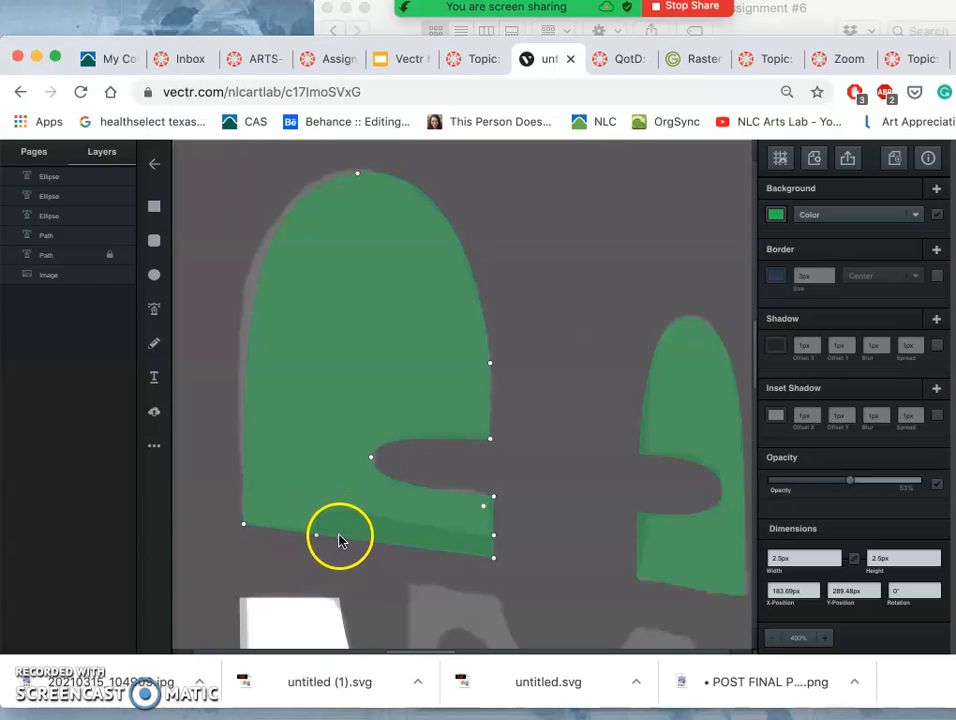
Curve the left green shape's base upward to follow the sketched lens edge.
left_click_drag(340, 540, 340, 522)
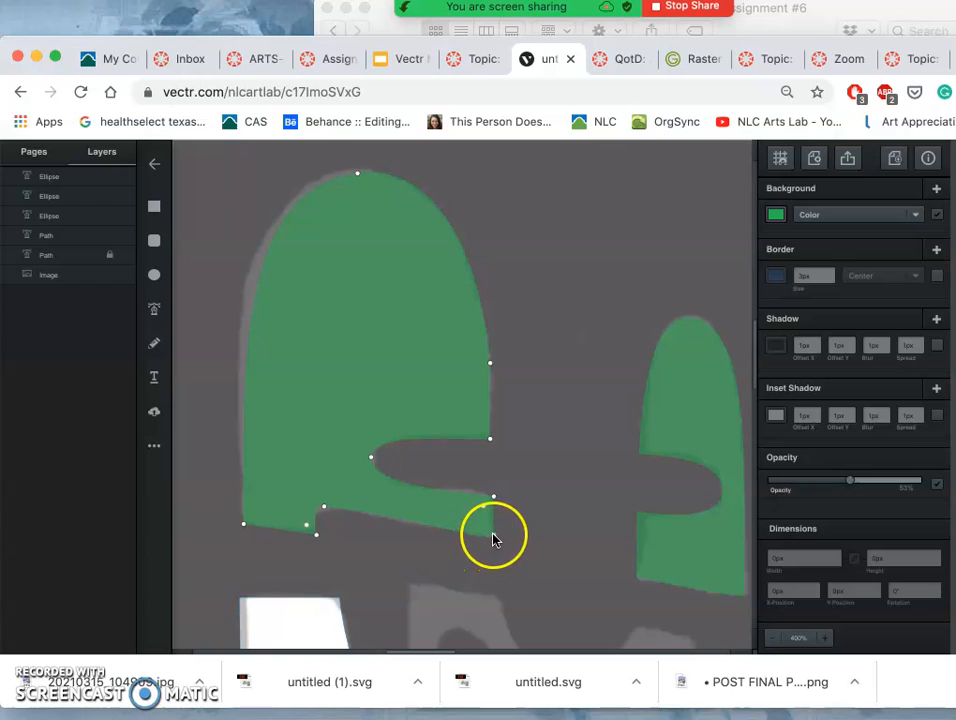
left_click(490, 520)
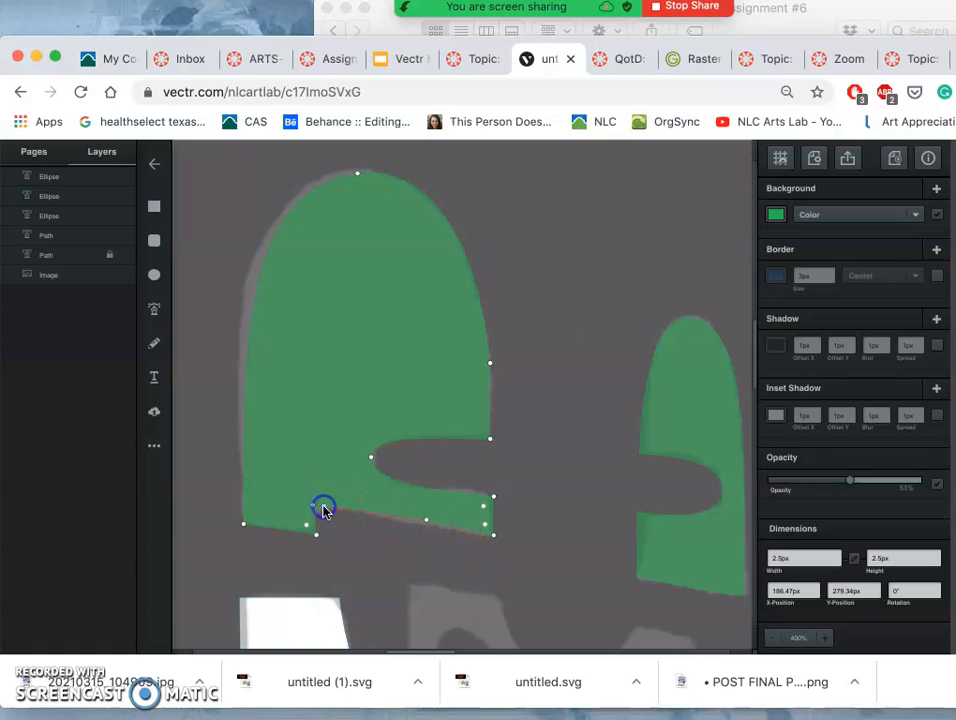
left_click_drag(324, 508, 424, 520)
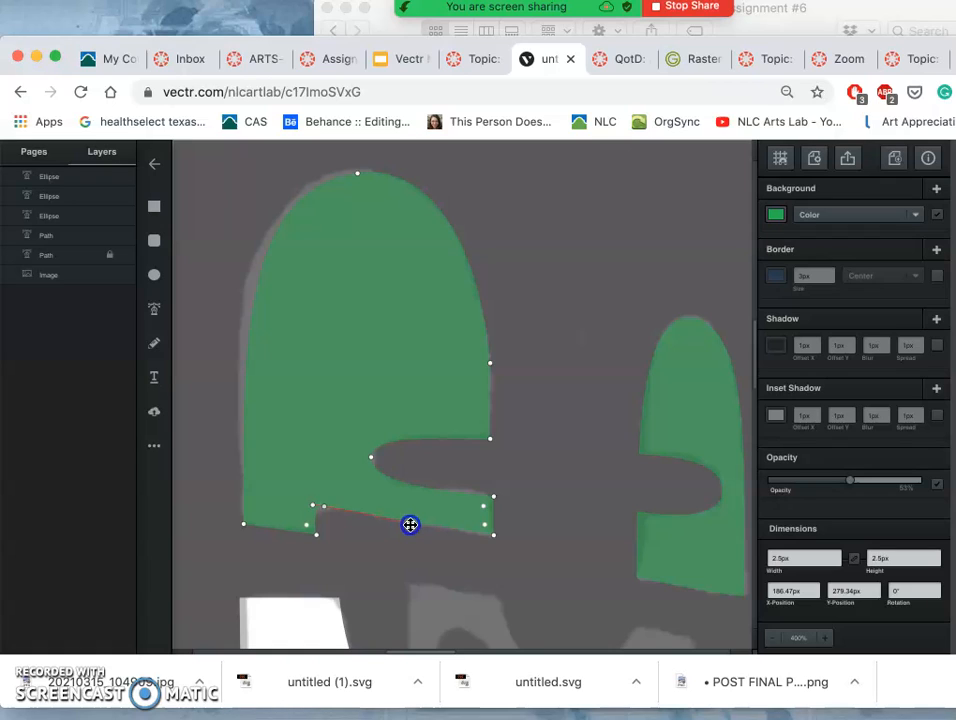
mouse_move(494, 540)
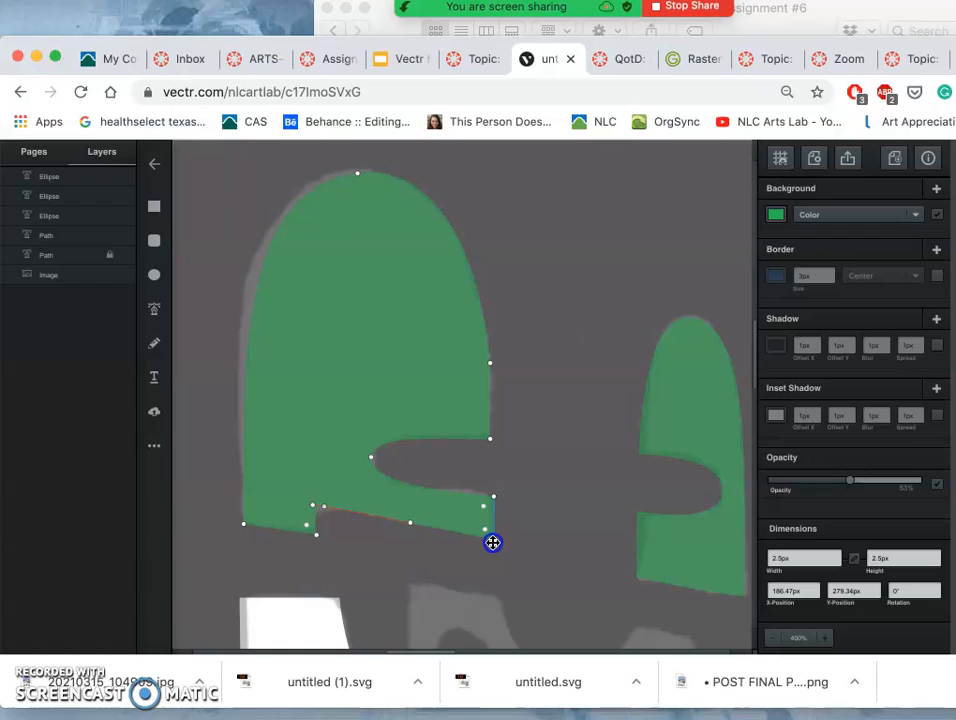
left_click_drag(490, 544, 324, 510)
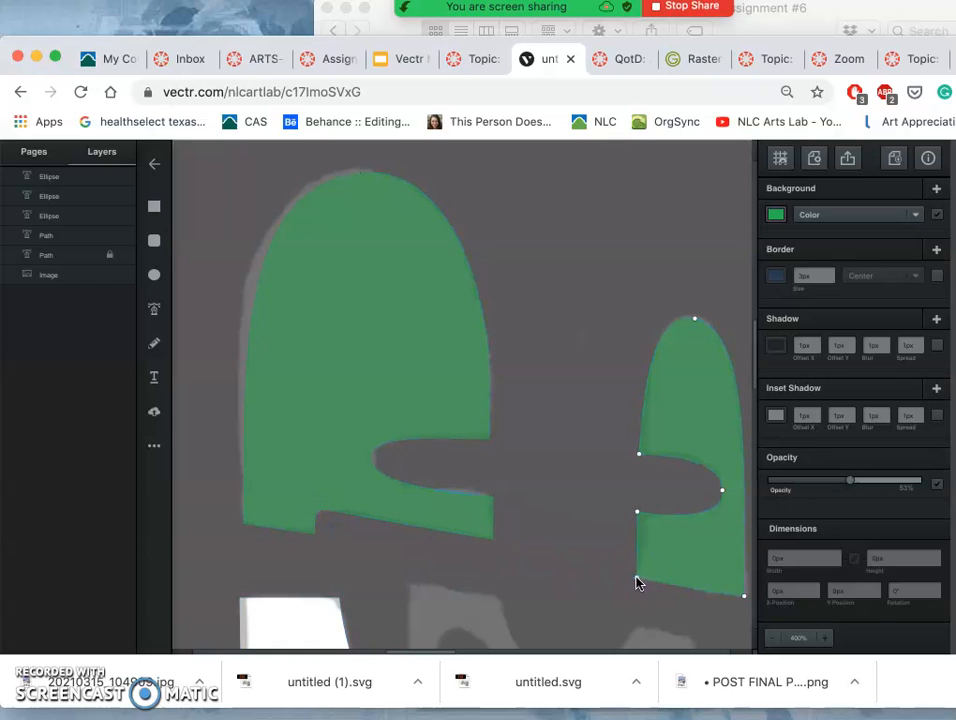
left_click(638, 576)
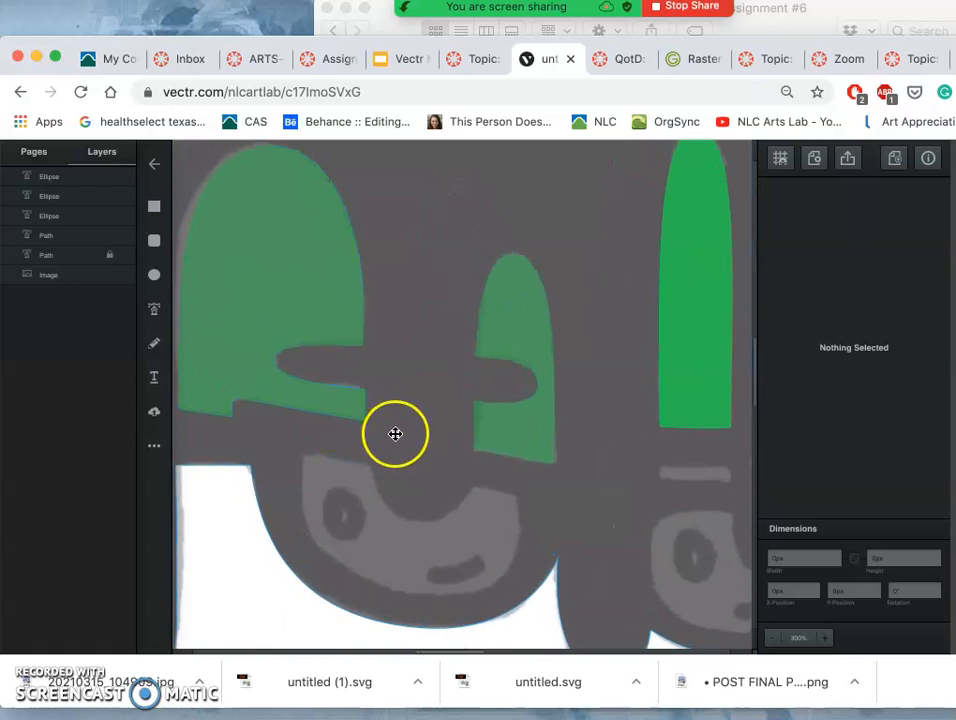
mouse_move(536, 472)
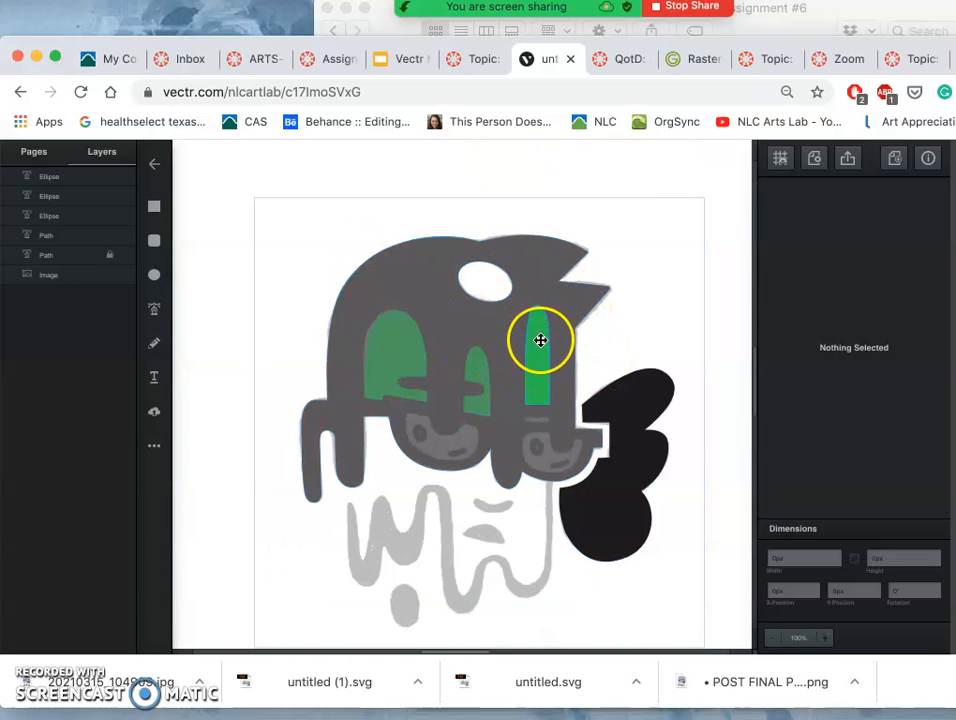
Subtract the green glasses from the head, then nudge the head's Opacity down and back to reveal the sketch.
left_click(540, 340)
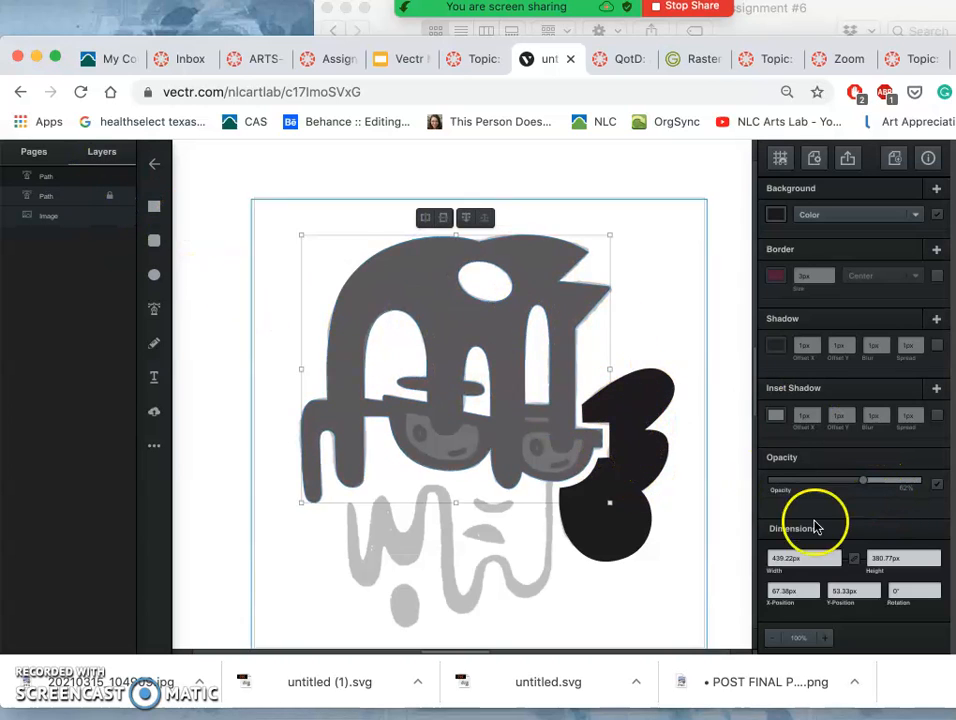
left_click_drag(864, 480, 920, 482)
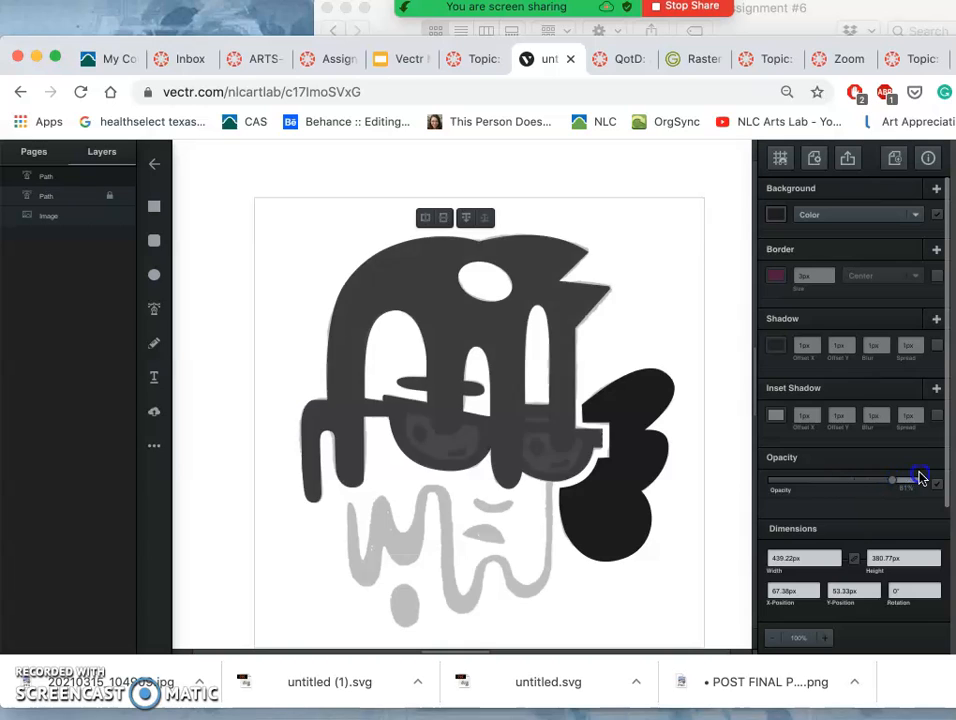
left_click_drag(892, 480, 884, 482)
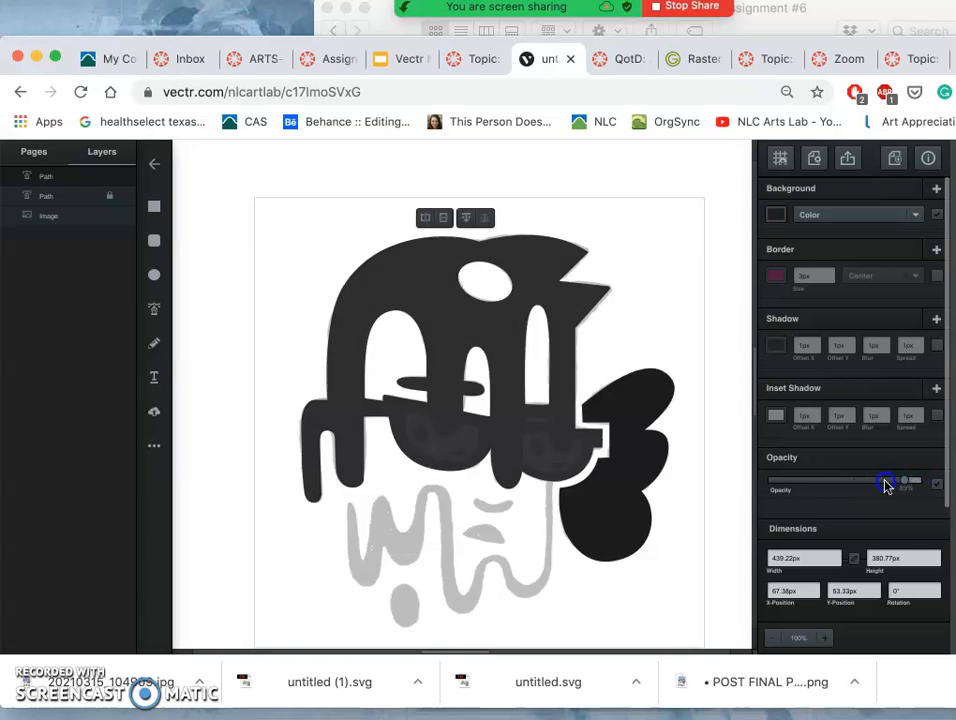
left_click_drag(884, 482, 840, 482)
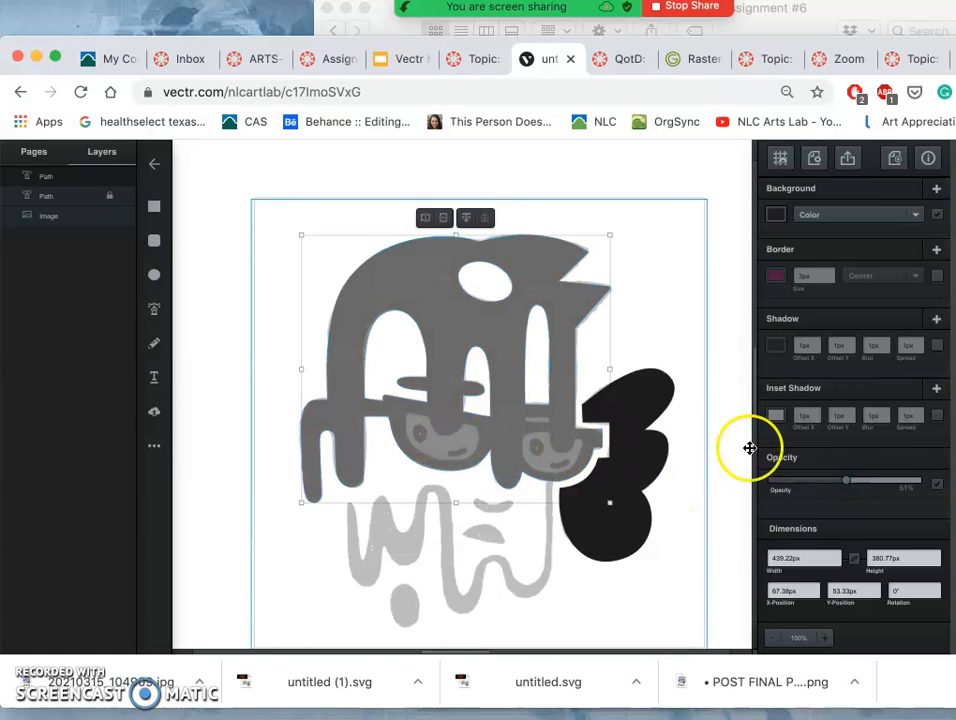
left_click_drag(846, 480, 884, 480)
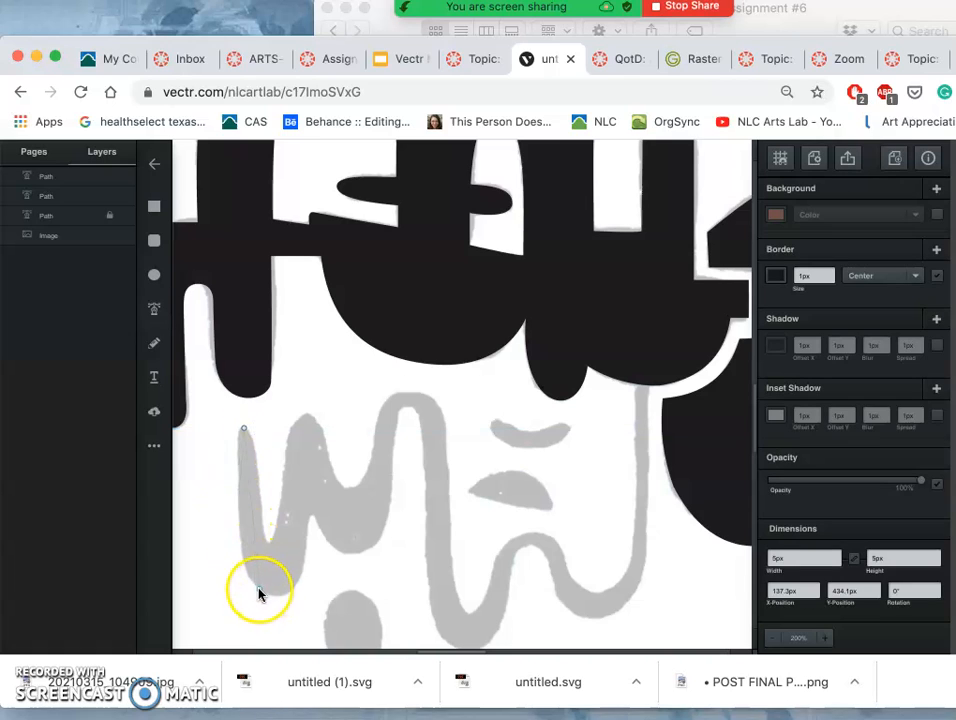
Pen-trace the grey squiggle from its lower-left end over the tall hump and down to the right bend.
left_click(270, 590)
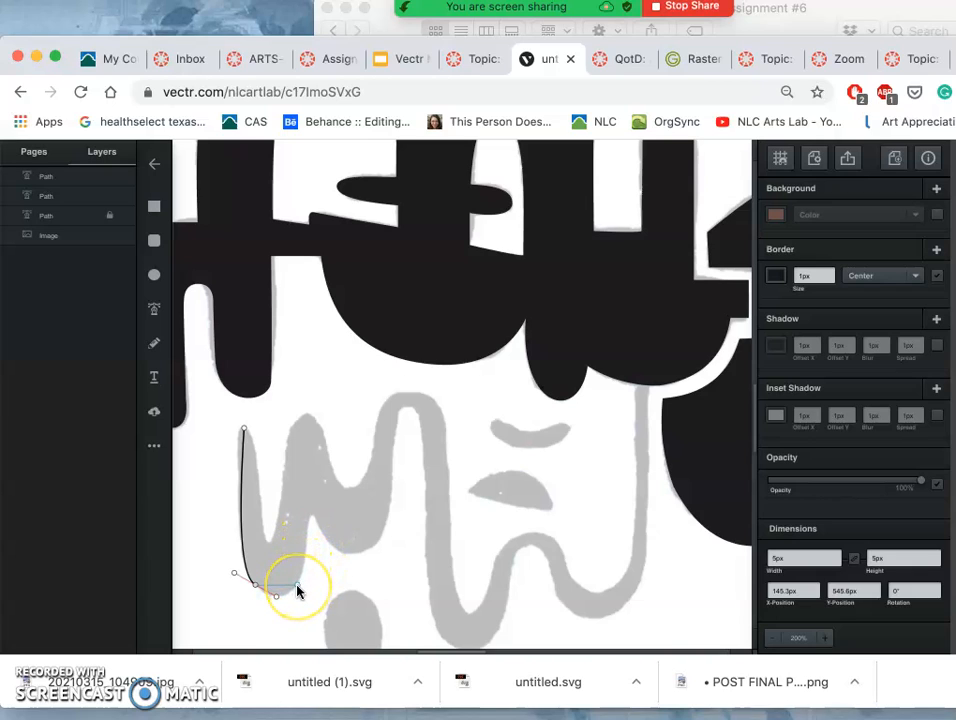
left_click_drag(298, 588, 308, 556)
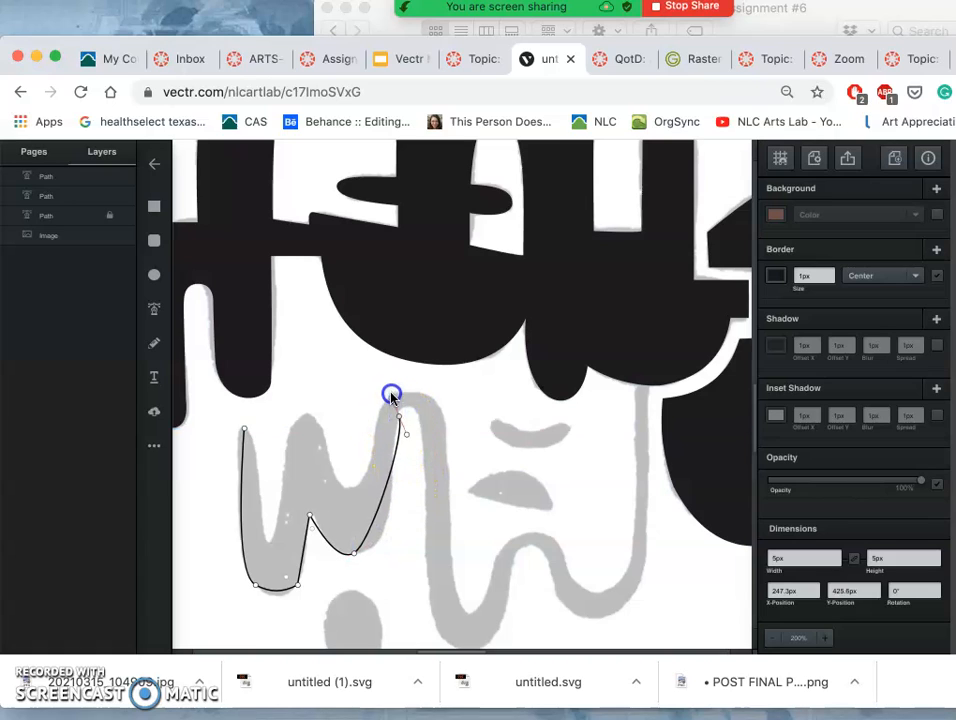
left_click_drag(390, 396, 408, 264)
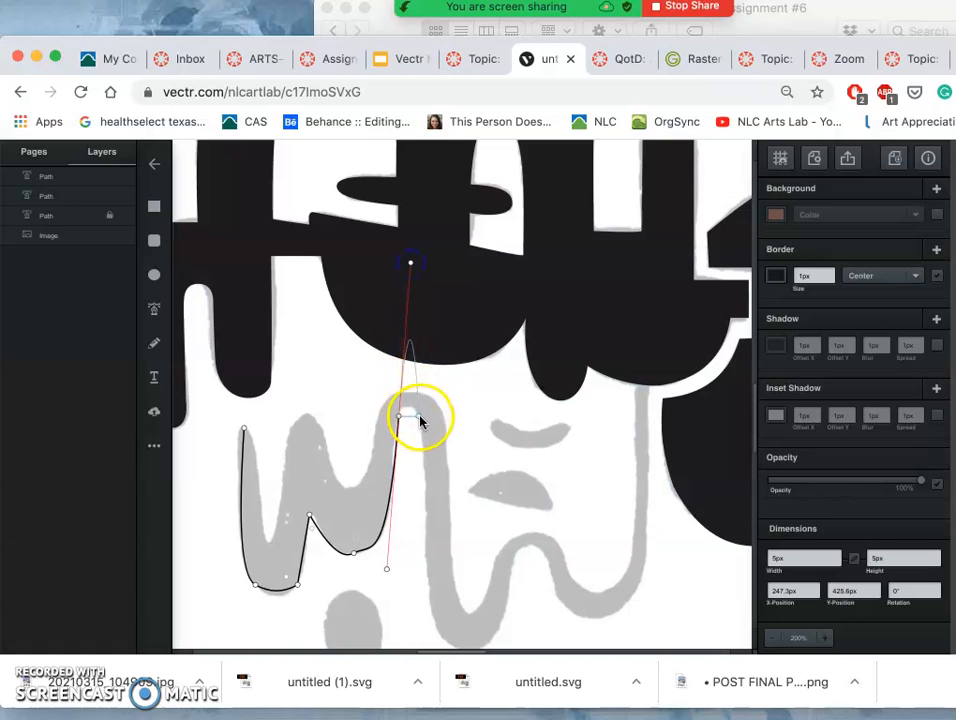
left_click_drag(410, 414, 424, 470)
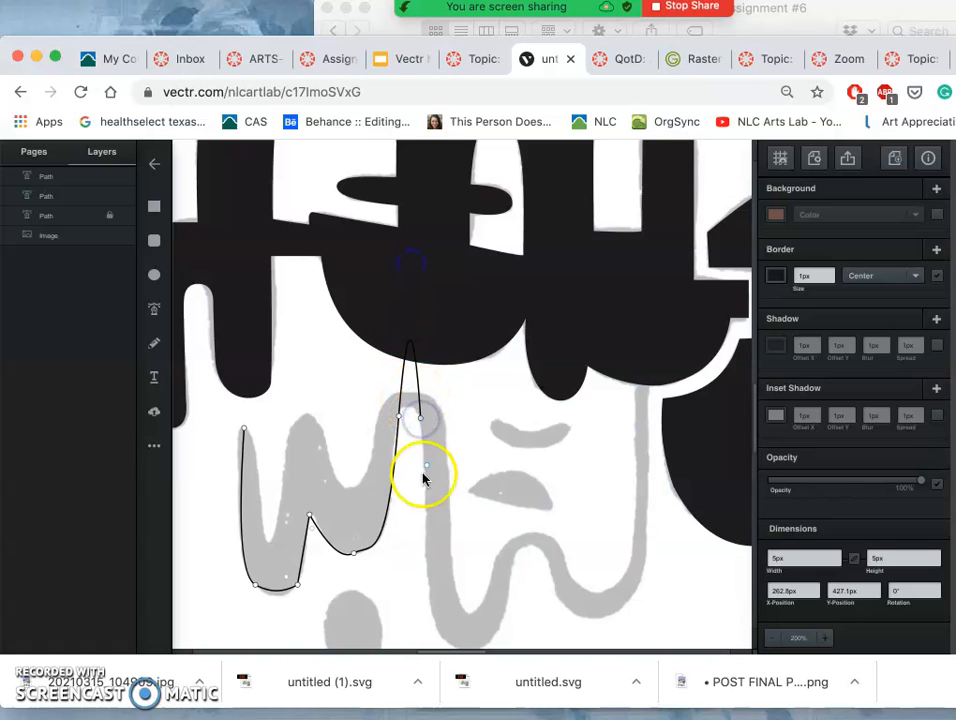
left_click_drag(424, 470, 432, 612)
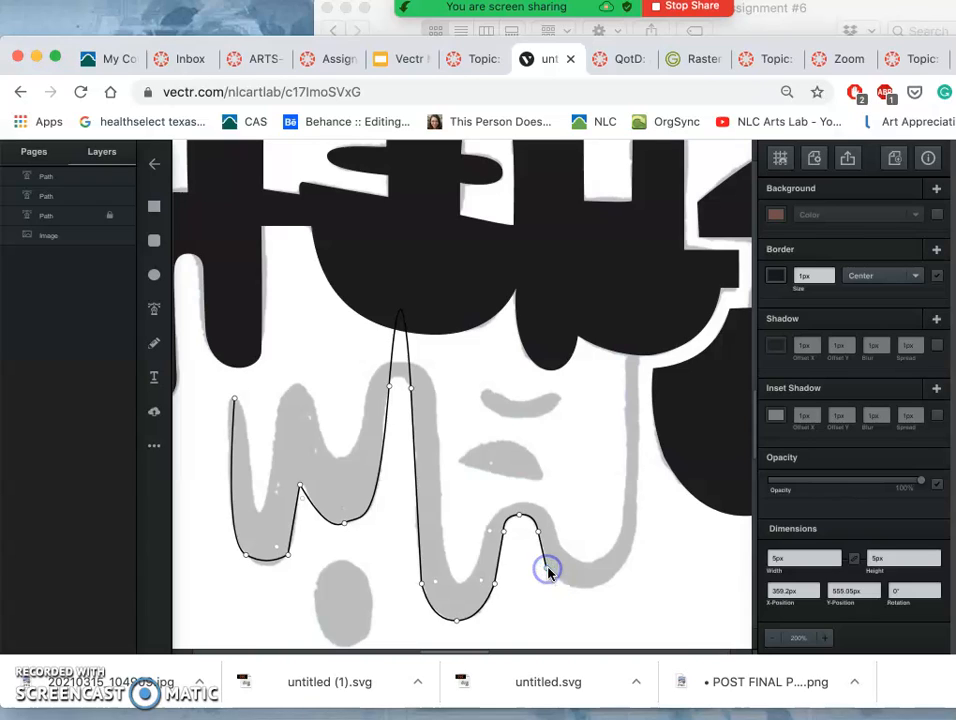
left_click_drag(548, 572, 600, 588)
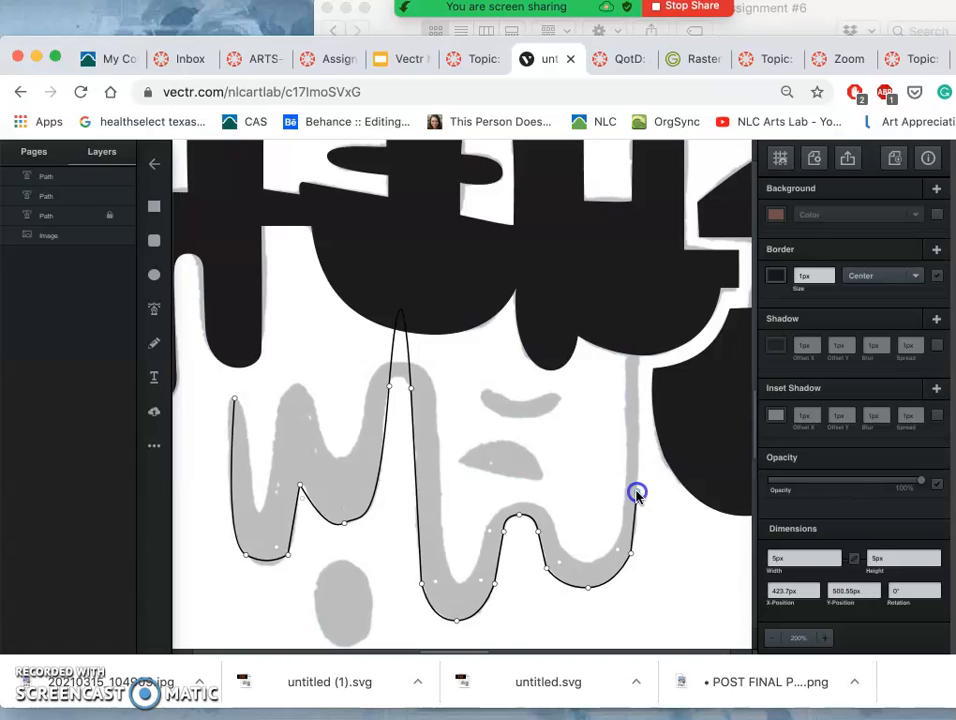
left_click_drag(636, 492, 636, 464)
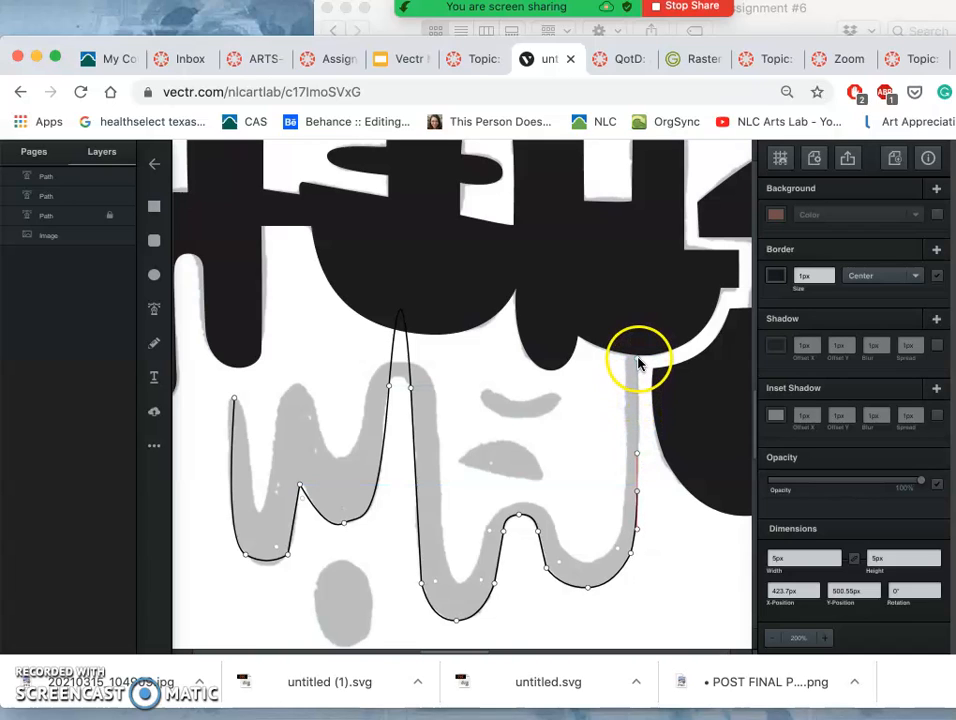
mouse_move(640, 336)
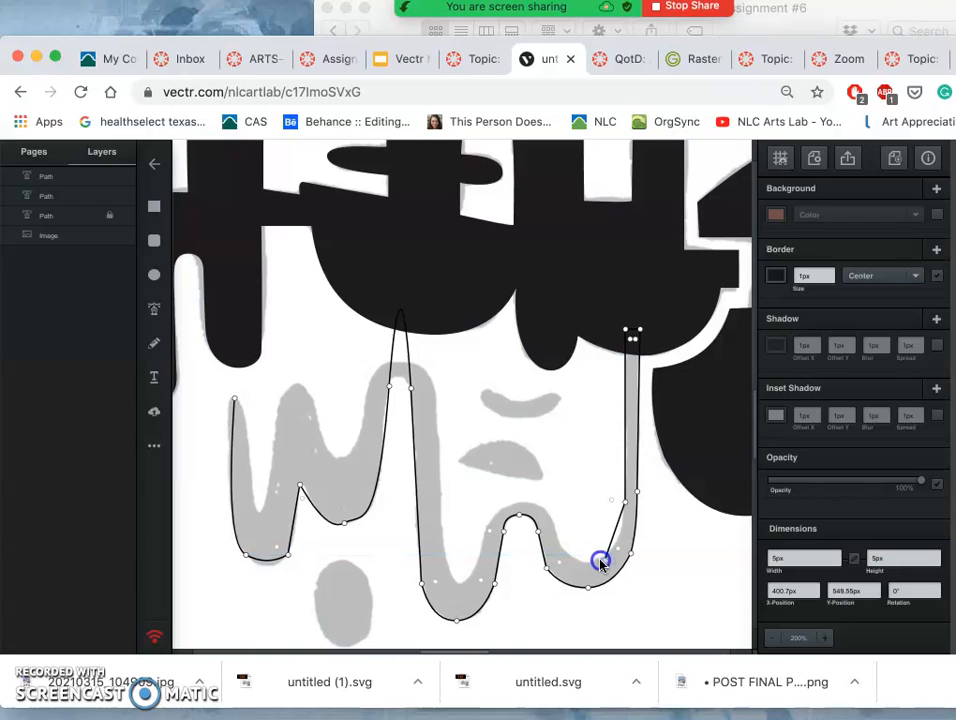
Reshape the squiggle's right bend, middle bend, tall hump peak and left dip to hug the sketch.
left_click_drag(600, 560, 584, 578)
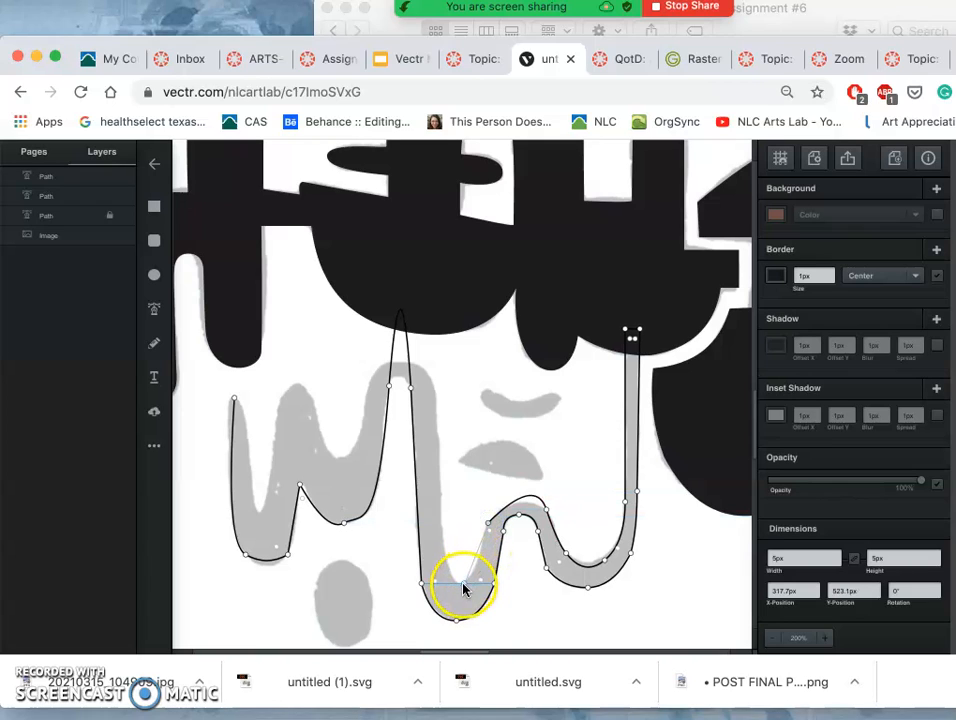
left_click(456, 586)
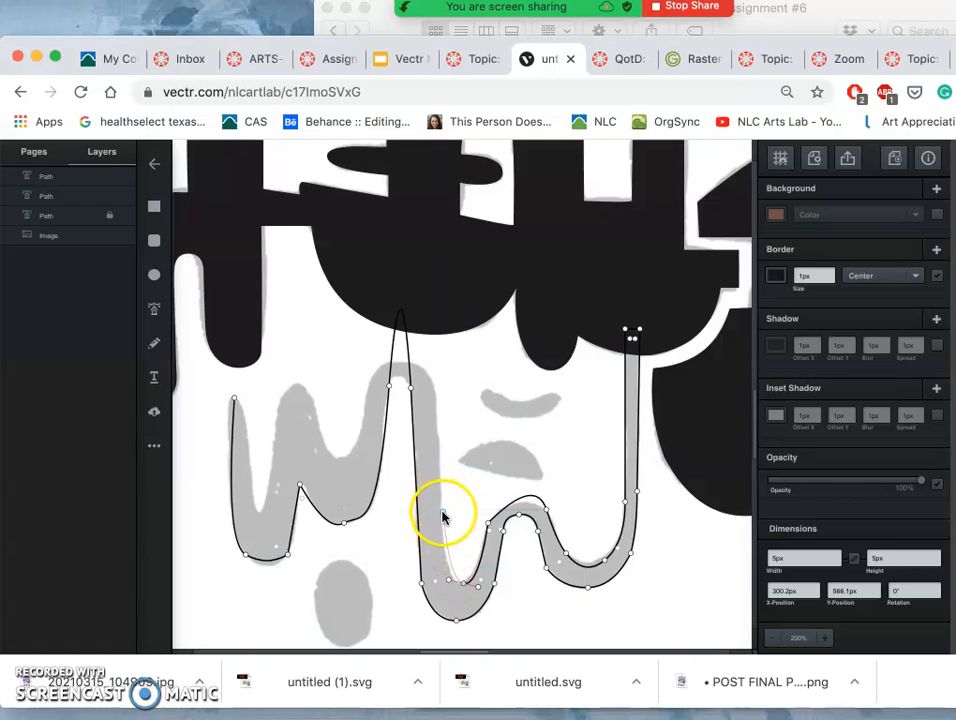
left_click_drag(444, 516, 440, 412)
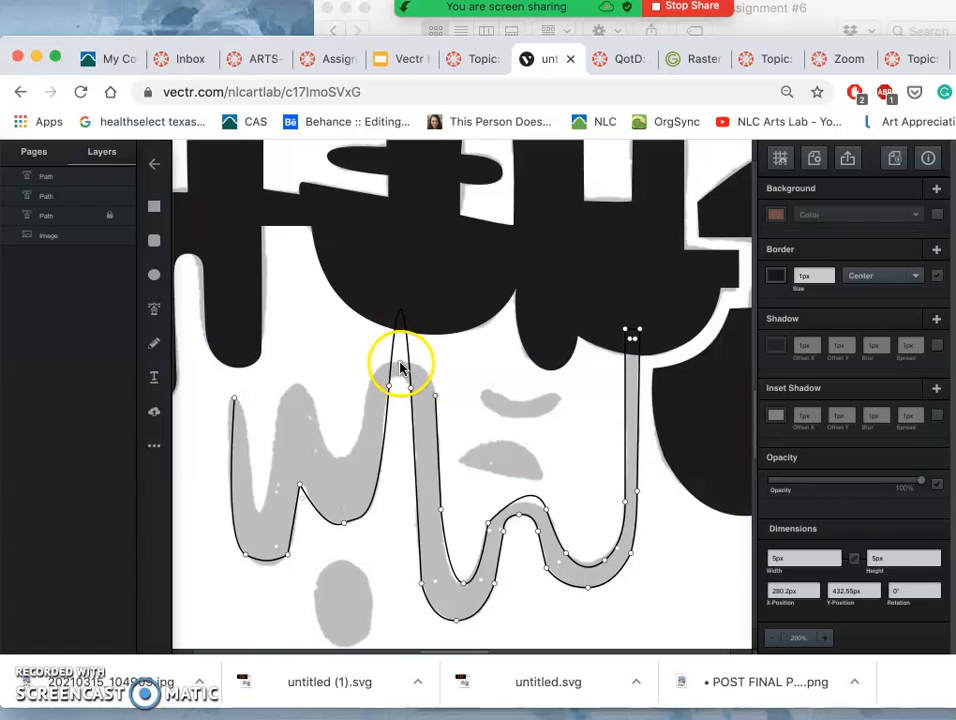
left_click_drag(400, 364, 370, 364)
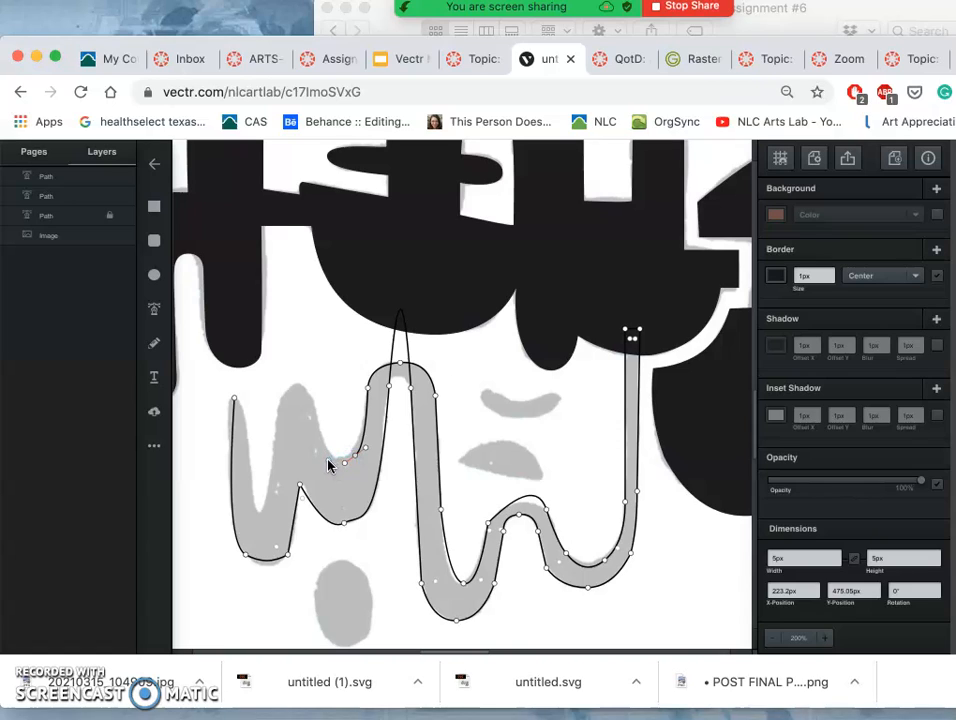
left_click_drag(330, 464, 318, 440)
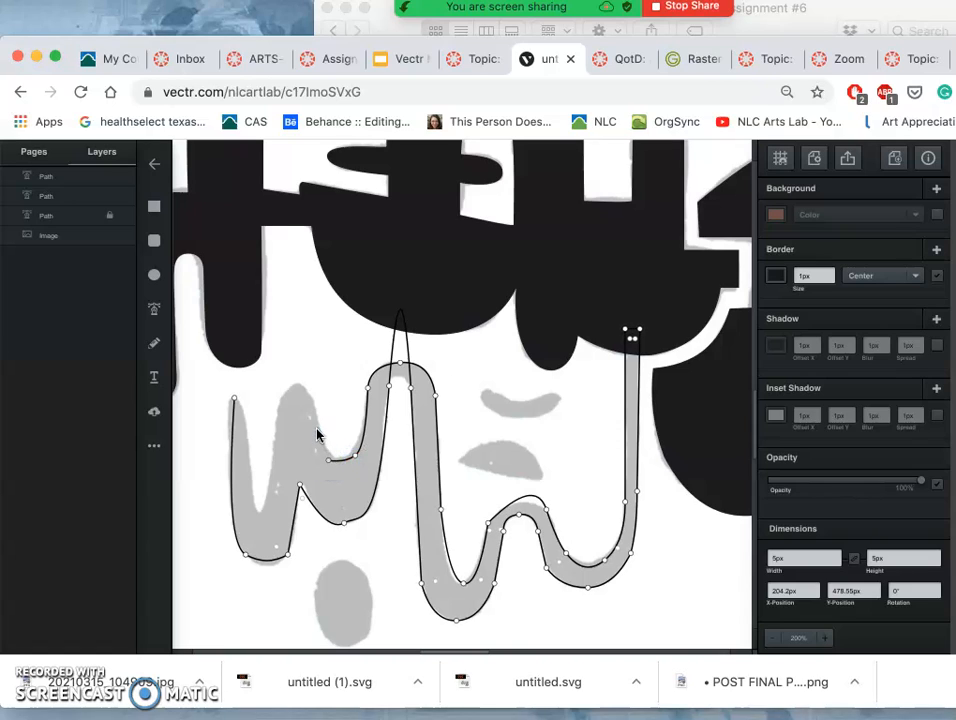